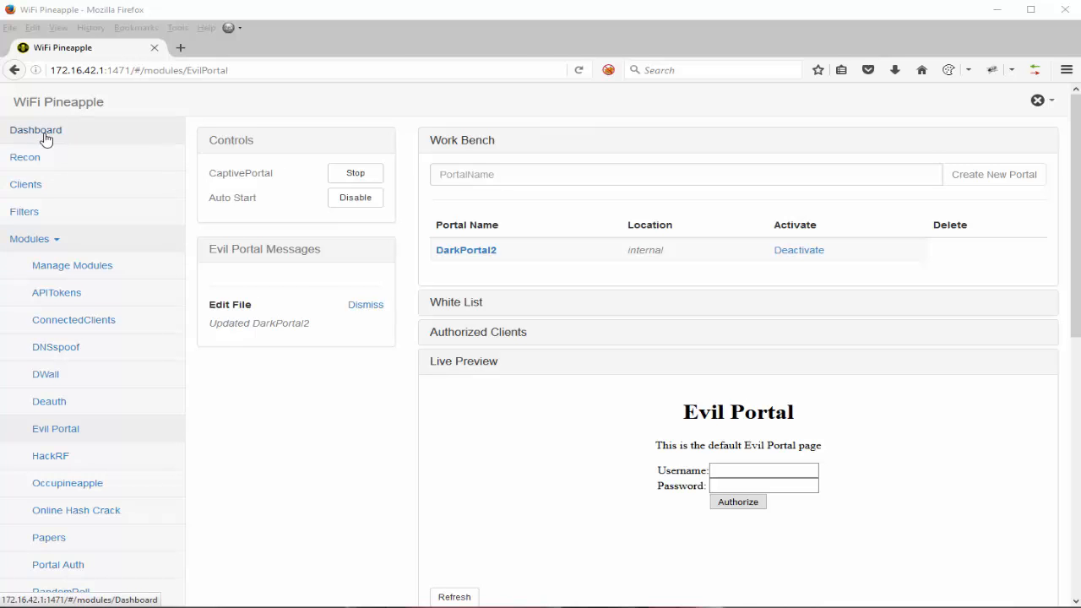
Step: Load the dashboard bulletins from WiFiPineapple.com, then return to the Evil Portal module
left_click(35, 130)
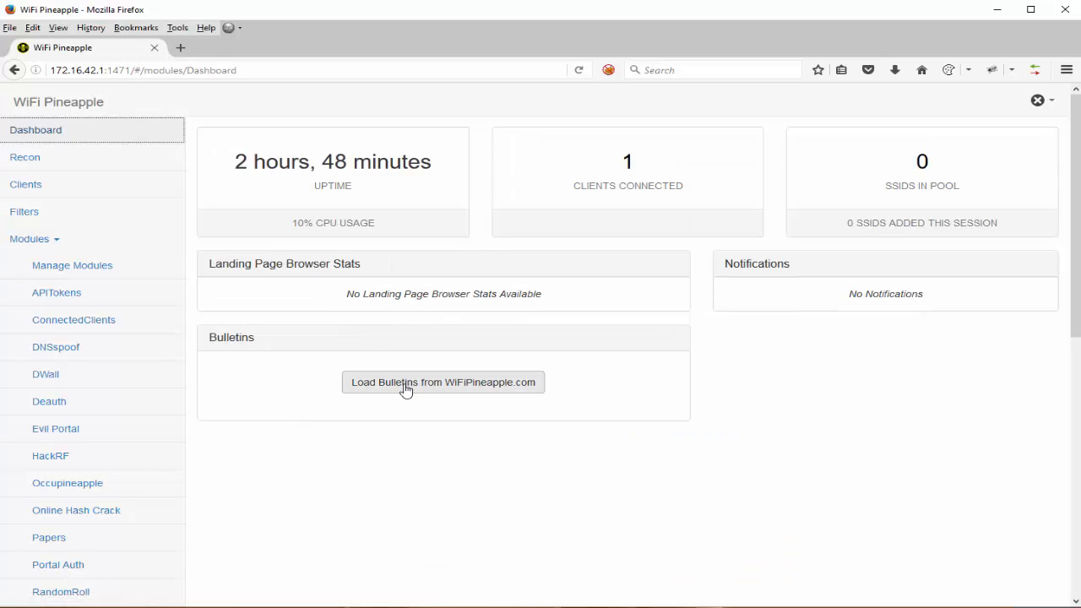
left_click(443, 382)
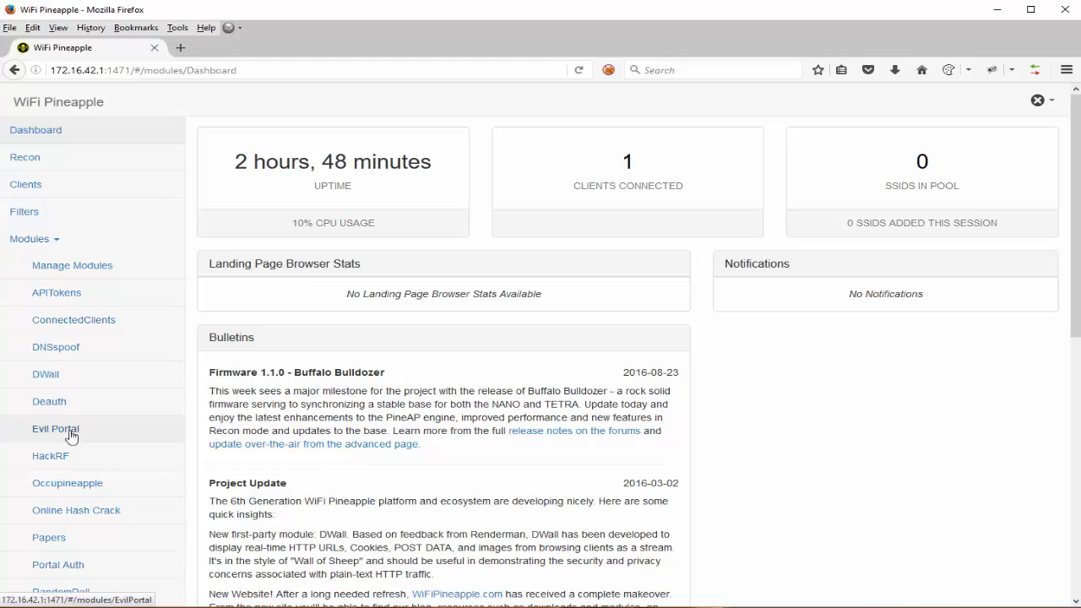
left_click(54, 429)
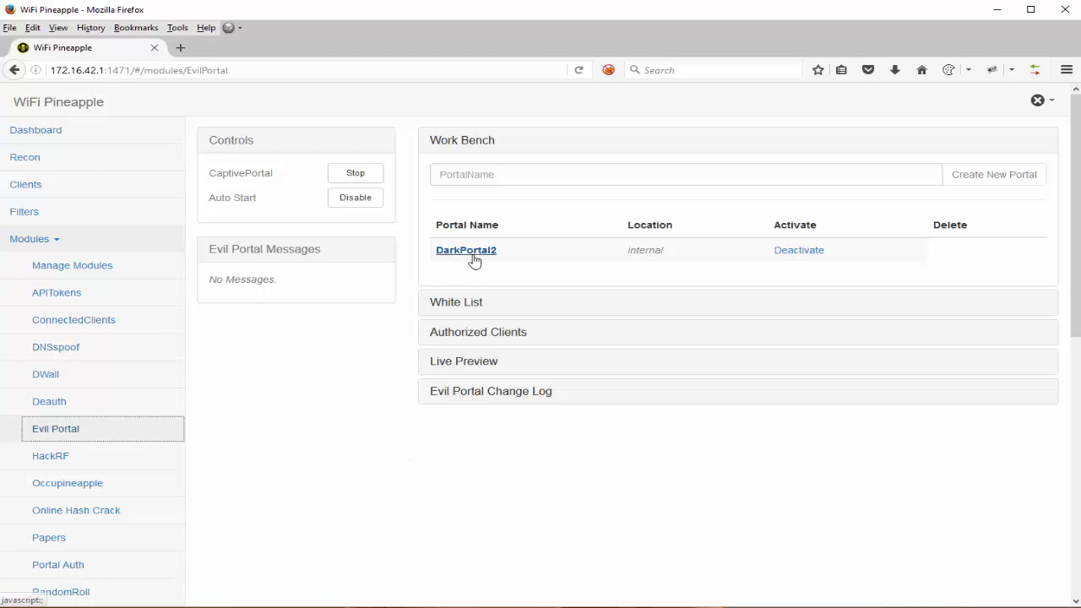
mouse_move(476, 232)
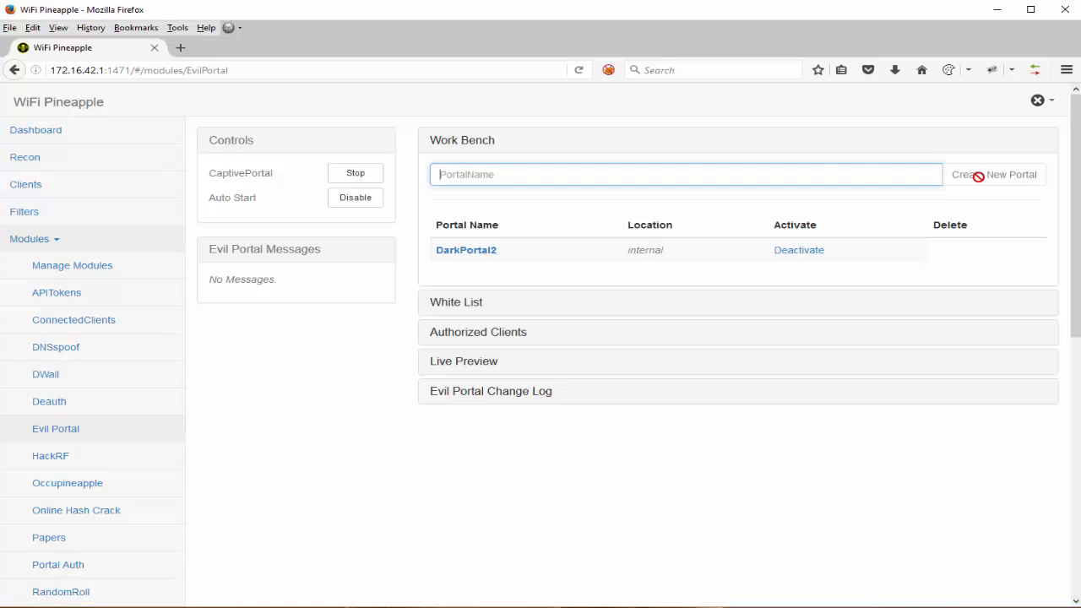
mouse_move(466, 255)
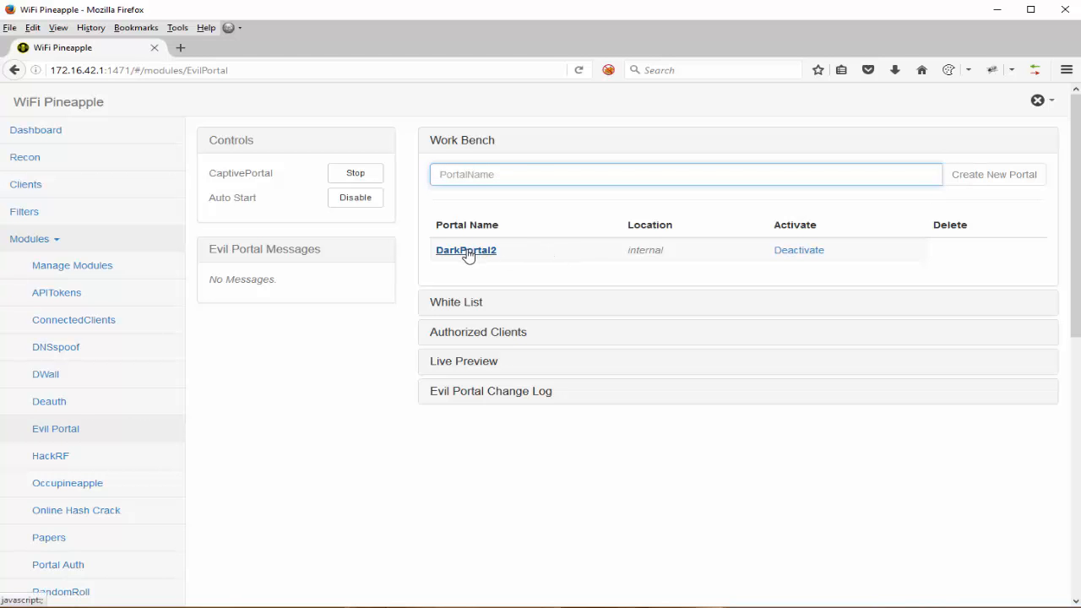
mouse_move(468, 259)
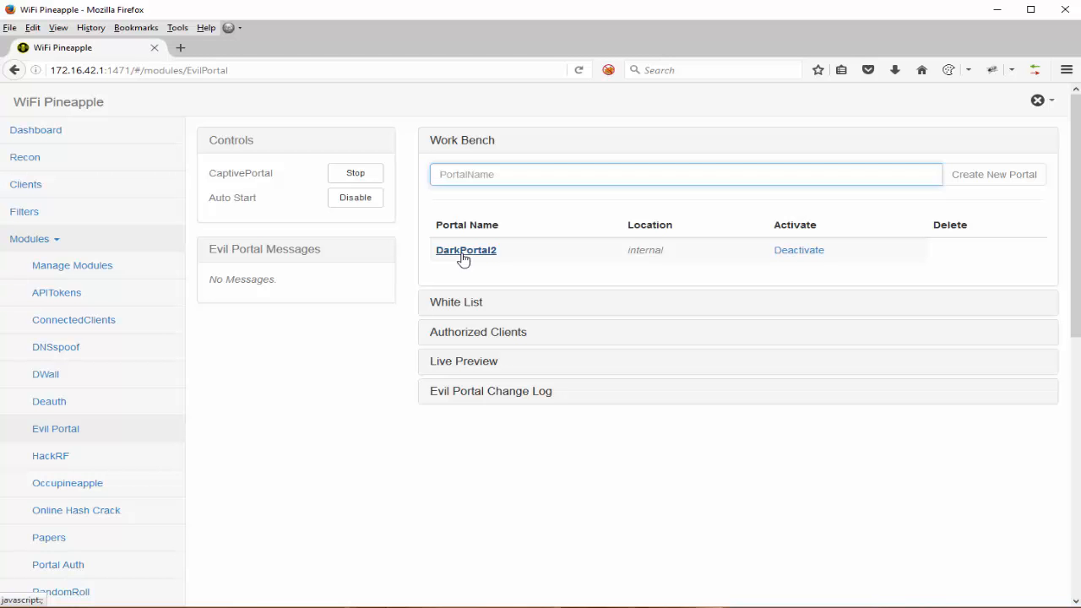
Step: Open DarkPortal2's index.php in the File Editor and scroll to the form markup
left_click(466, 250)
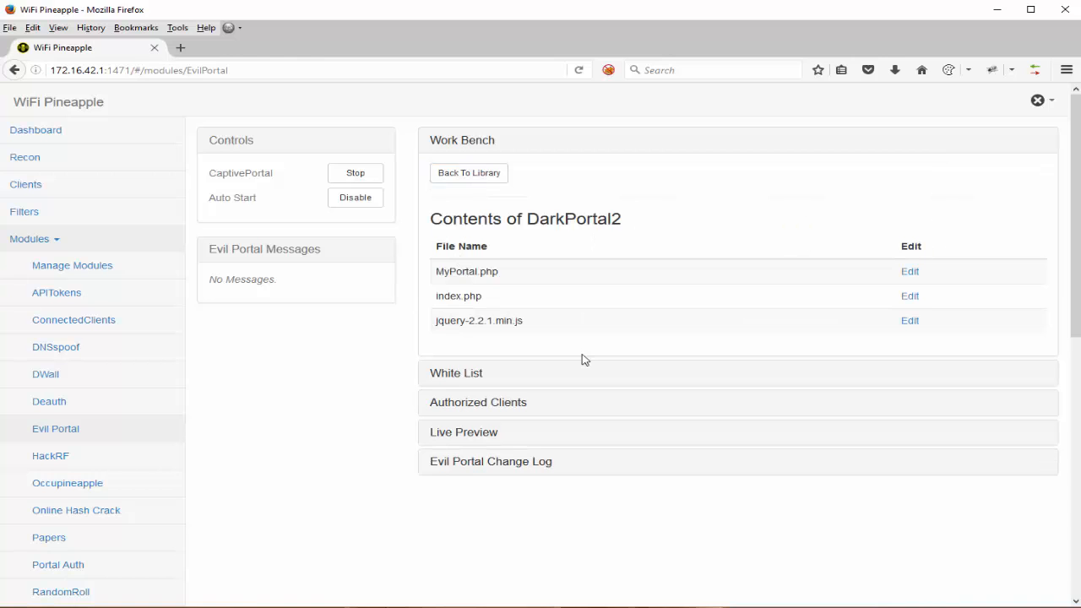
mouse_move(459, 290)
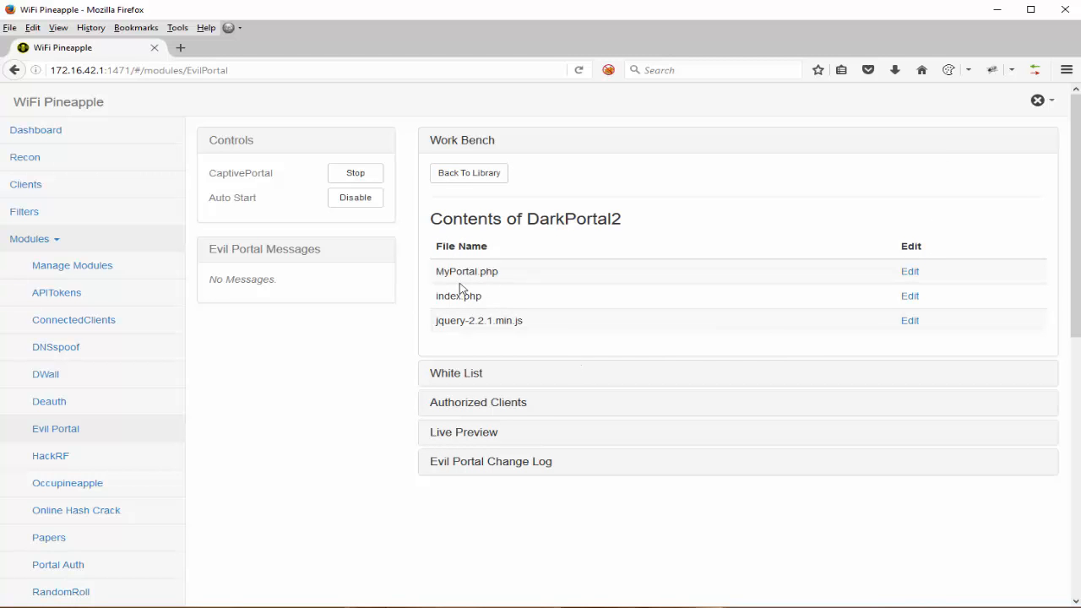
mouse_move(483, 307)
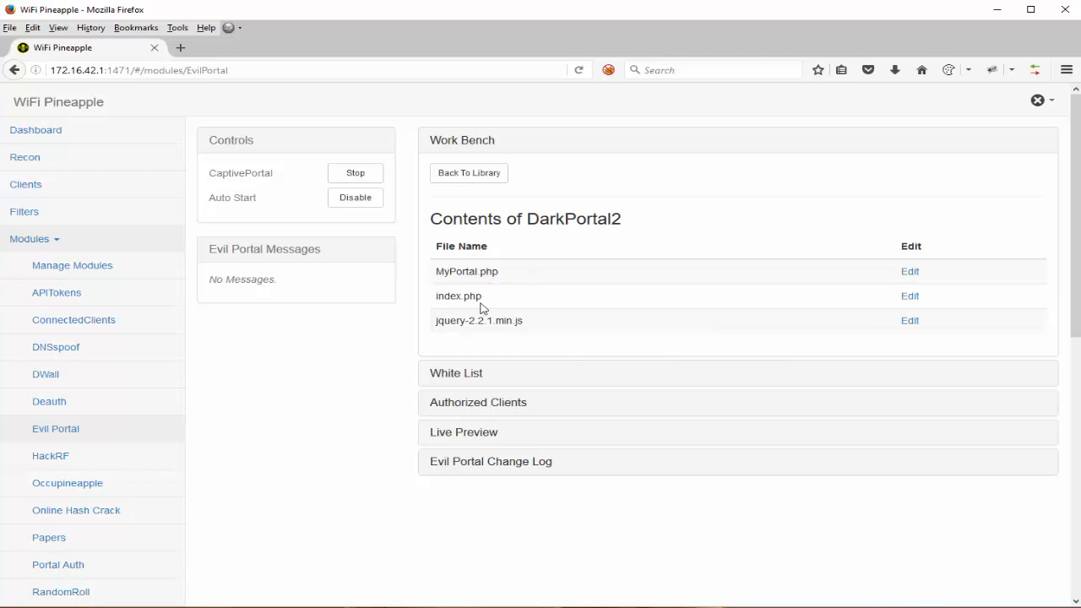
mouse_move(442, 340)
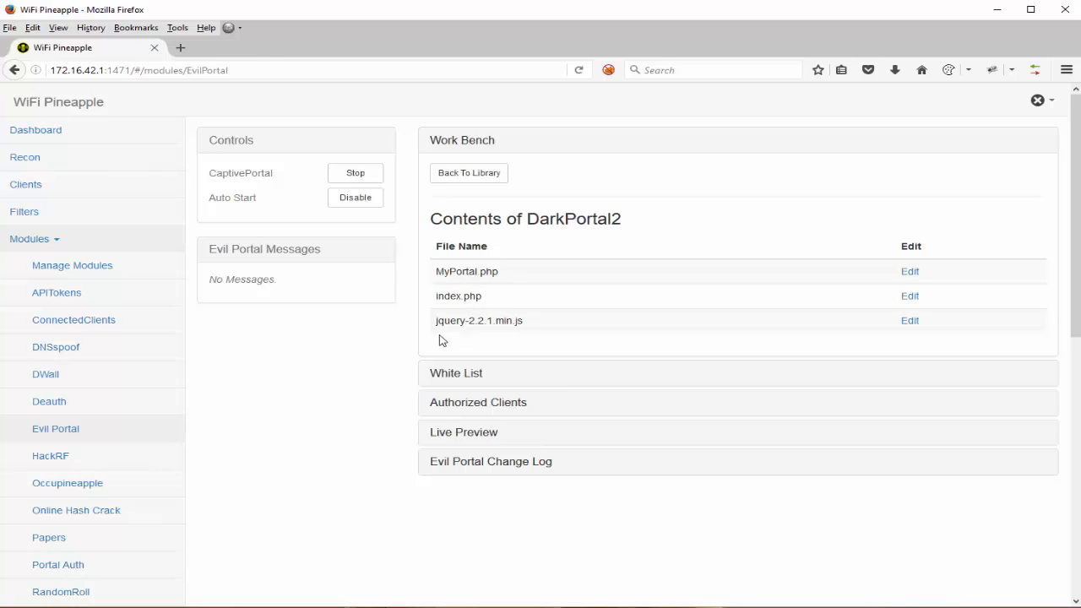
mouse_move(527, 307)
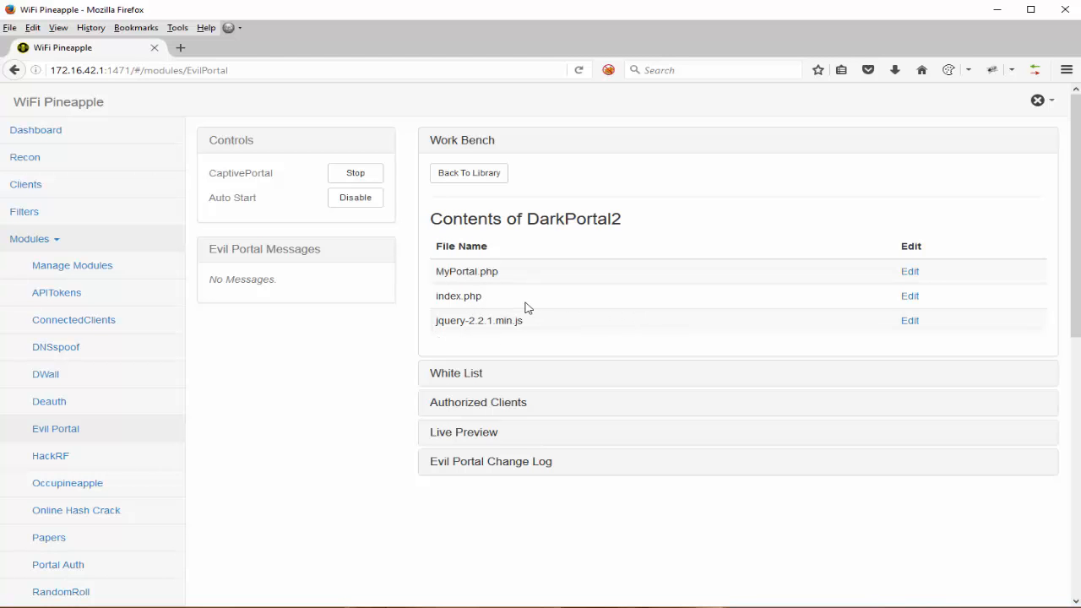
double_click(458, 295)
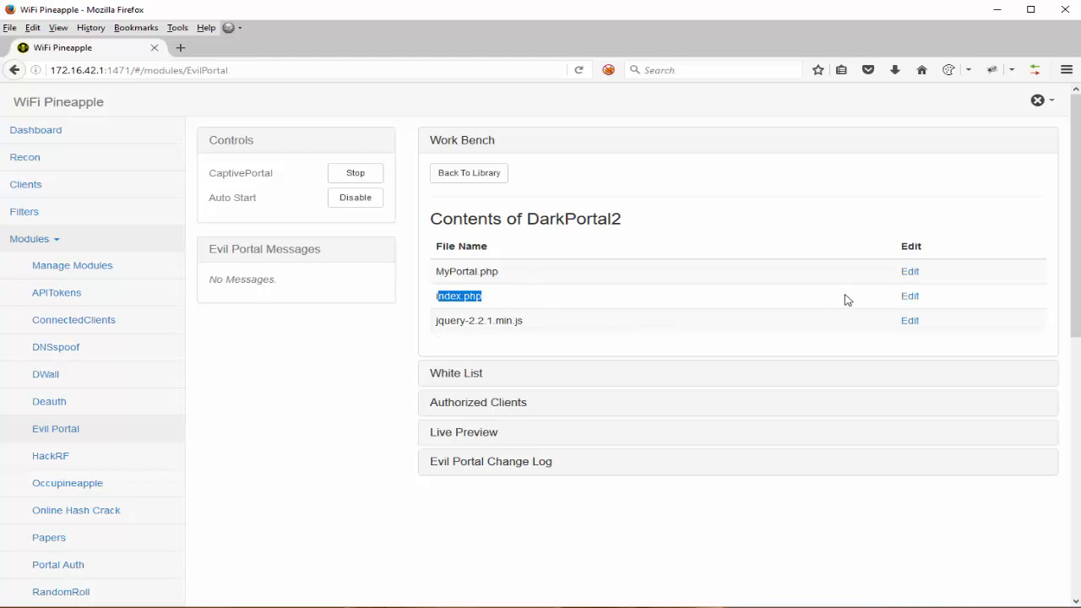
left_click(909, 295)
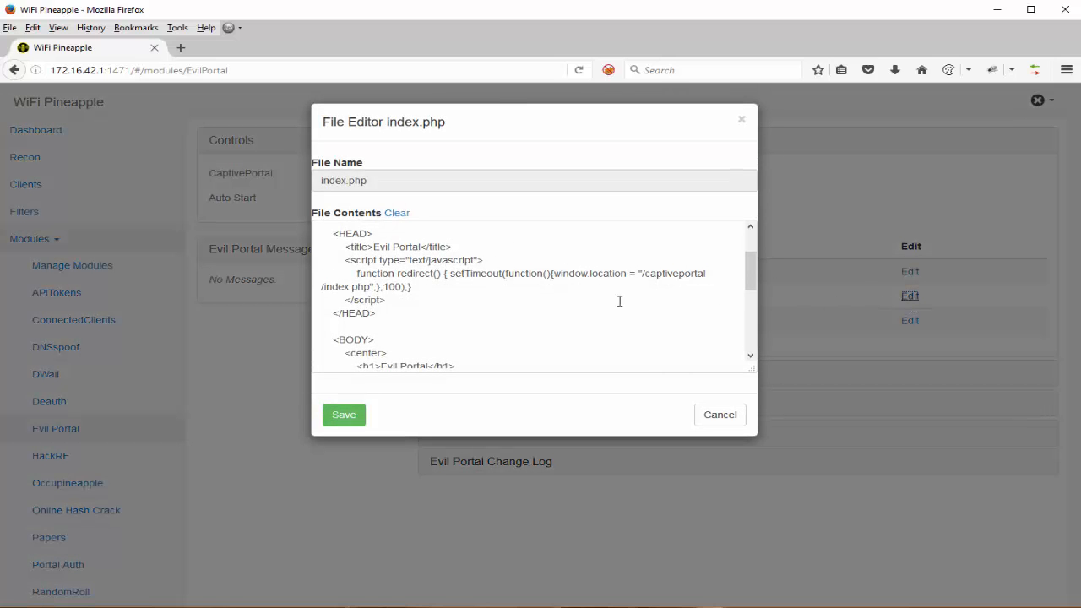
scroll("down", 3)
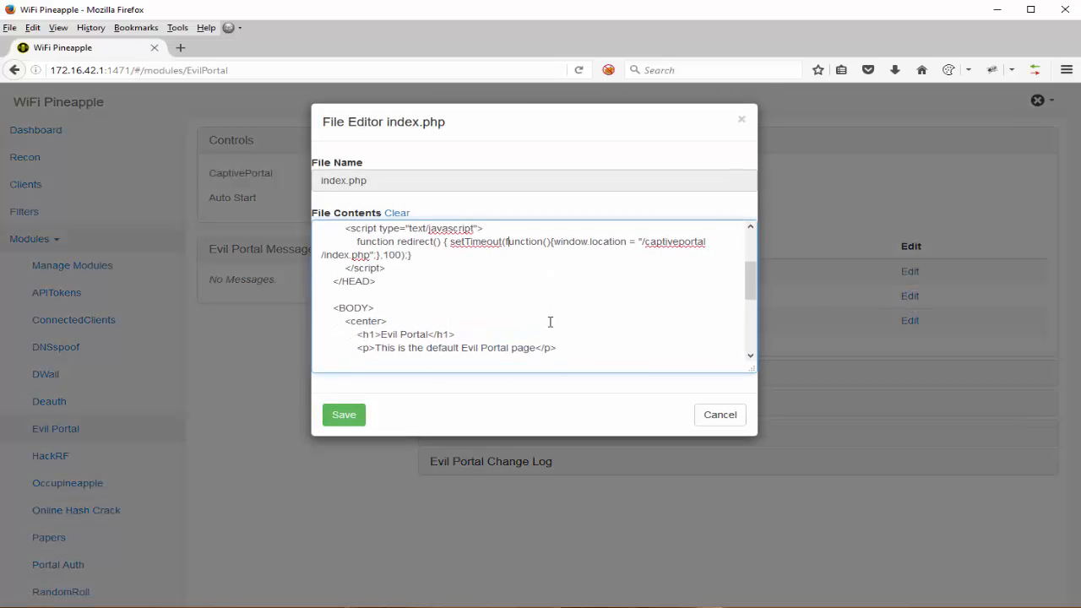
scroll("down", 3)
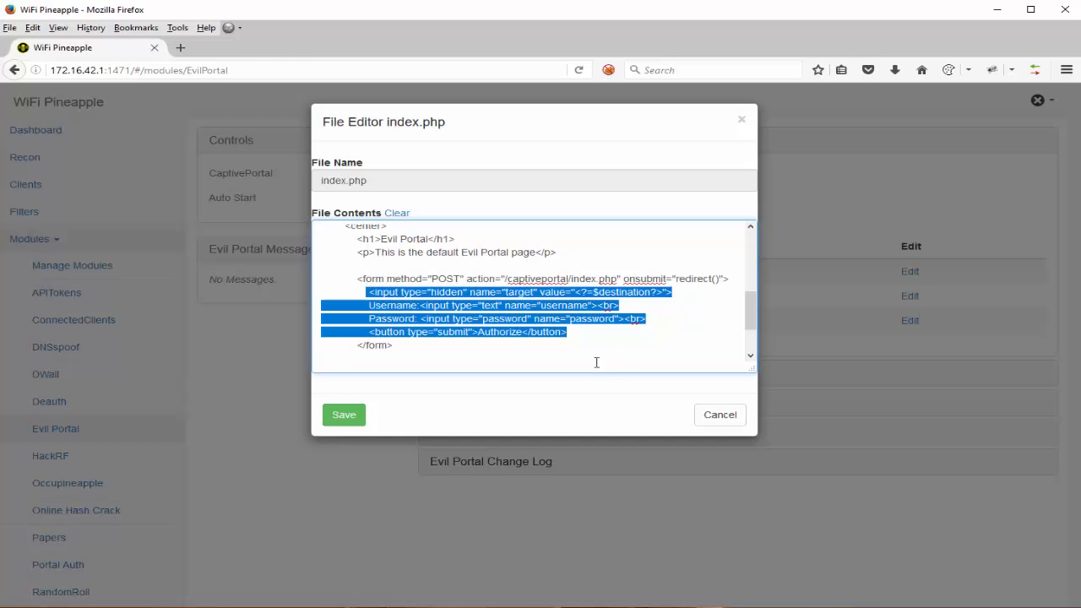
Step: Point out the username and password input names in the form code
left_click(550, 345)
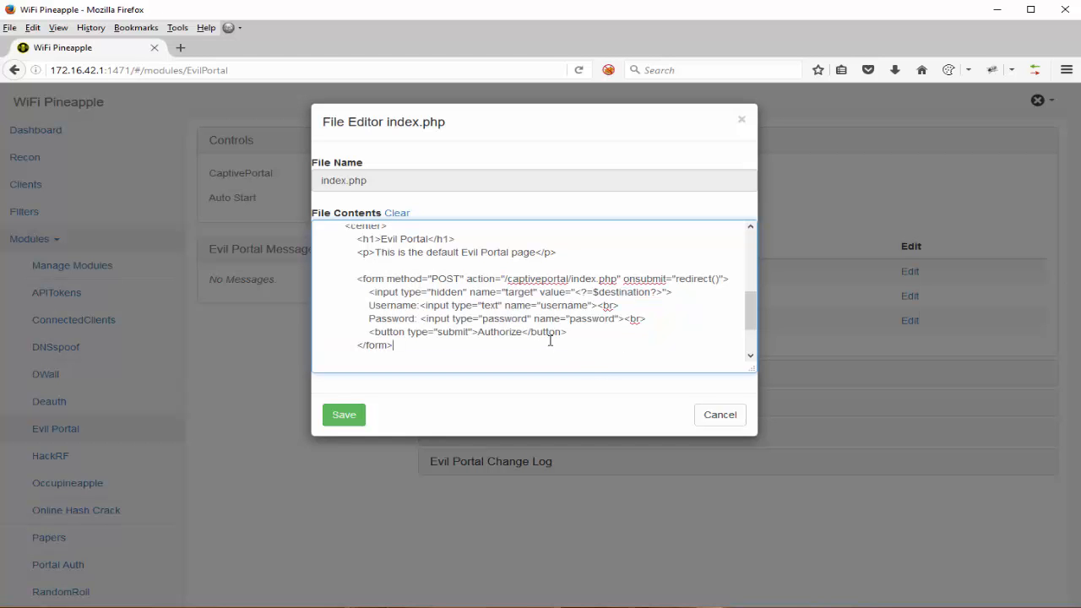
double_click(564, 306)
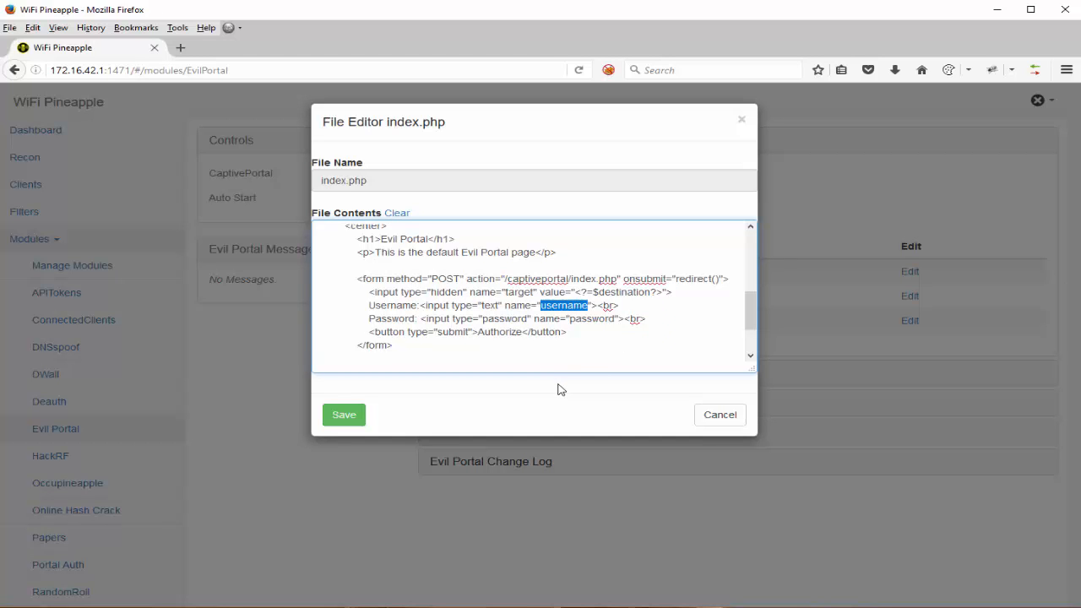
double_click(595, 318)
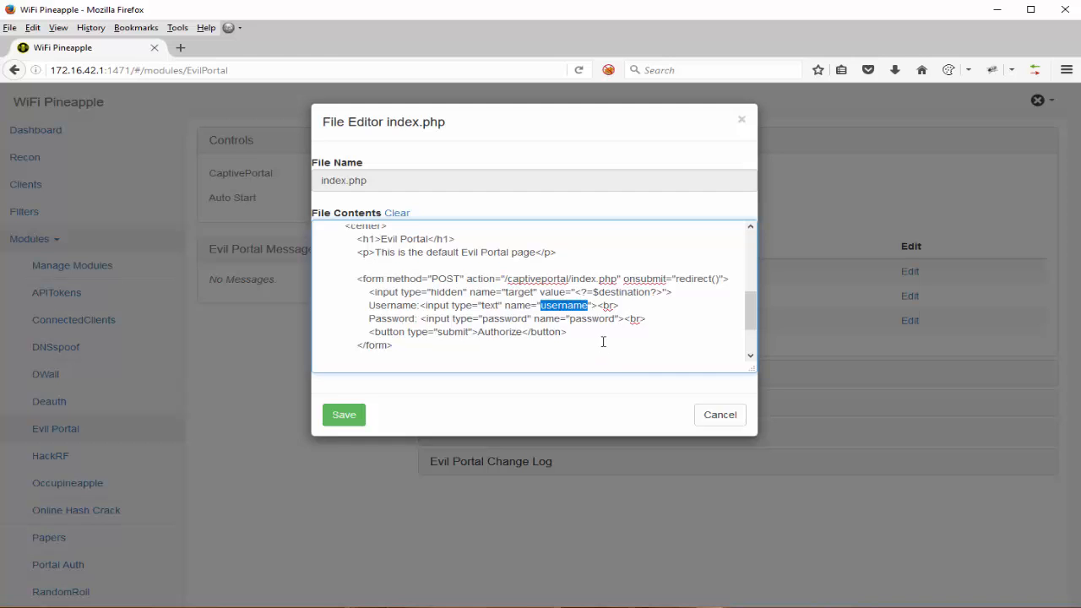
double_click(591, 318)
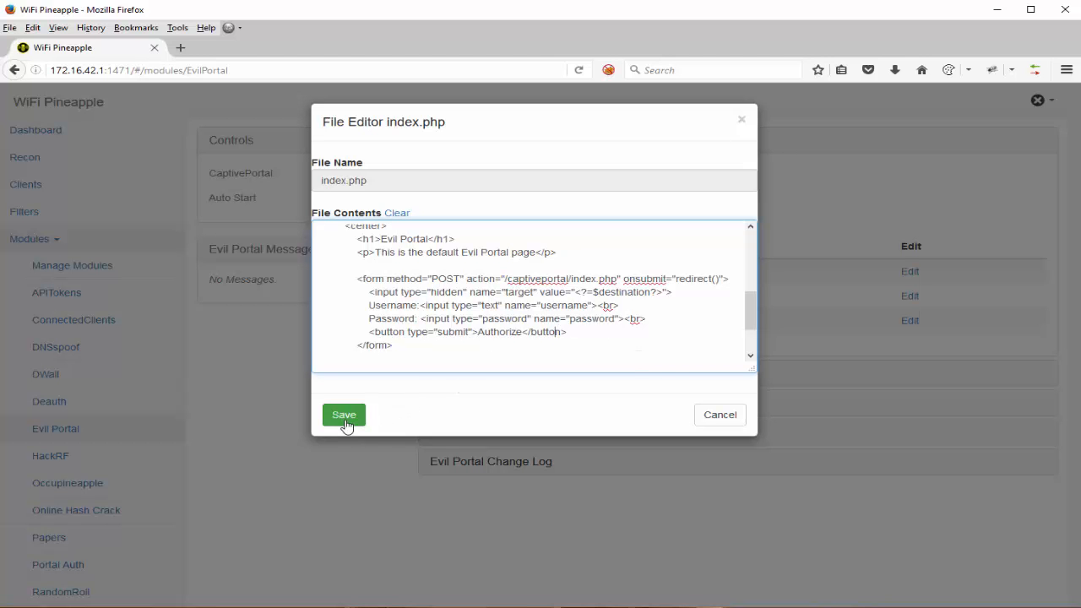
mouse_move(730, 422)
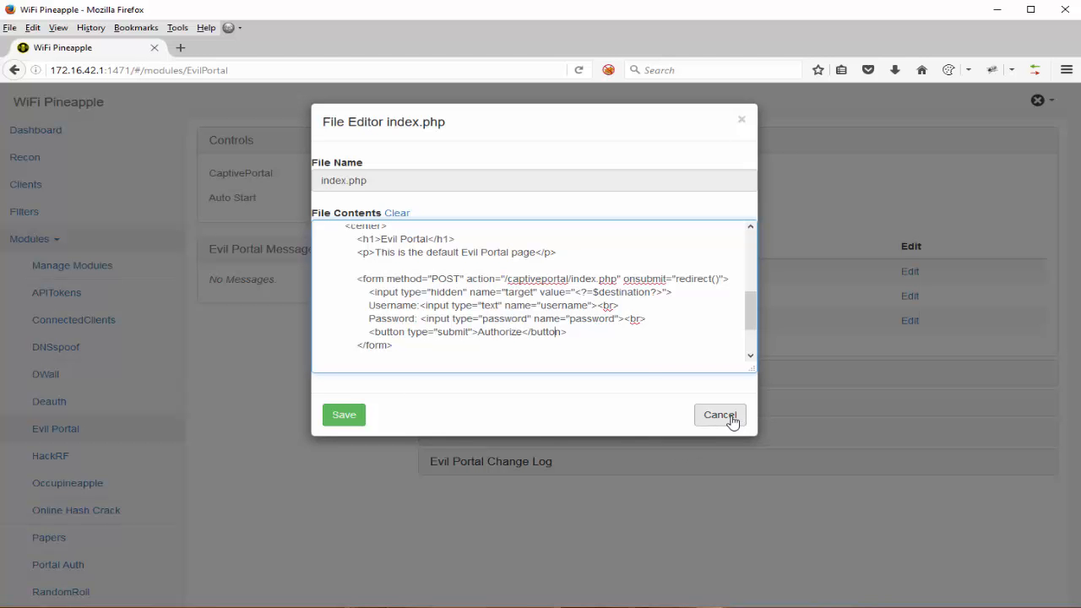
Step: Close index.php and open MyPortal.php, highlighting the parent authorization handler call
left_click(719, 416)
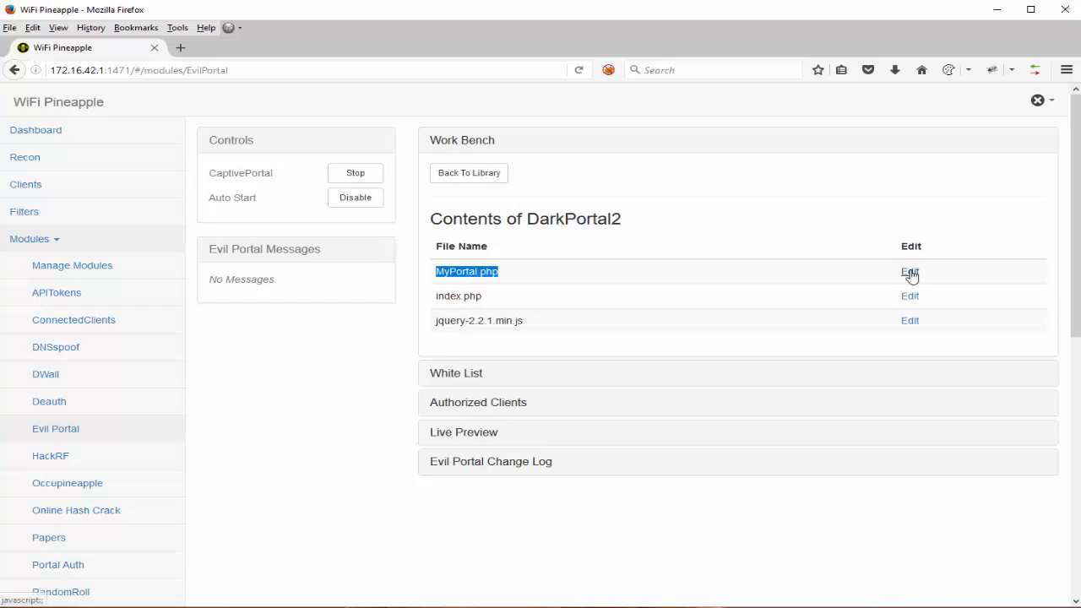
left_click(908, 270)
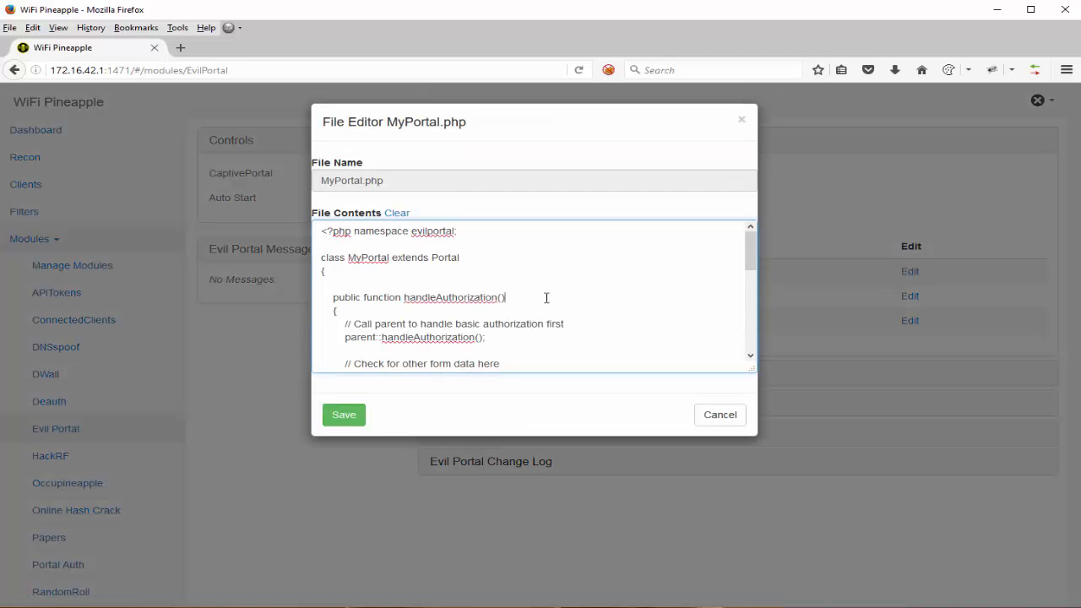
double_click(449, 298)
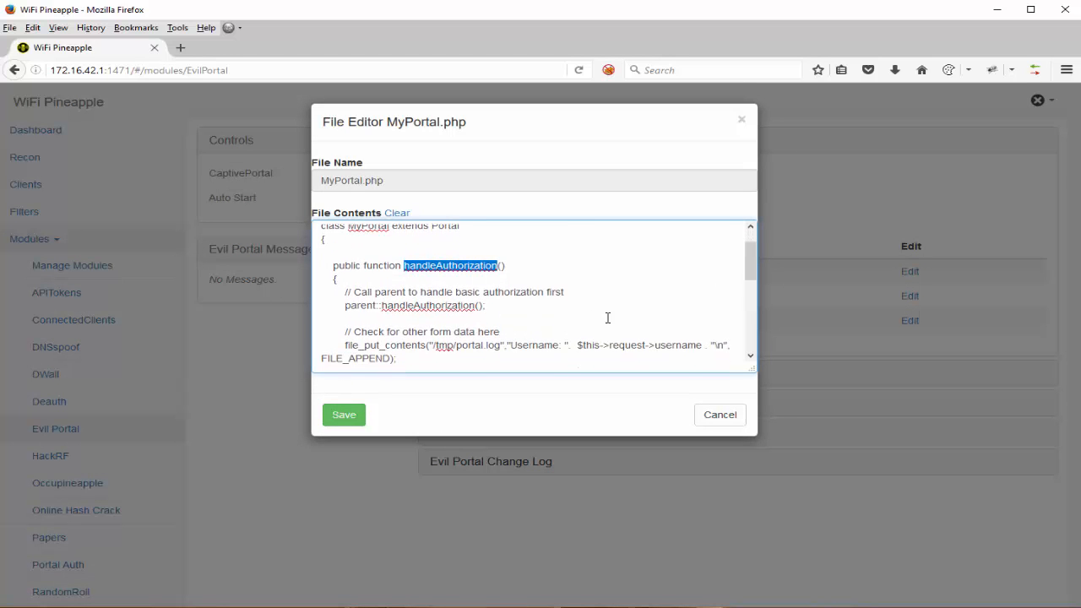
double_click(360, 306)
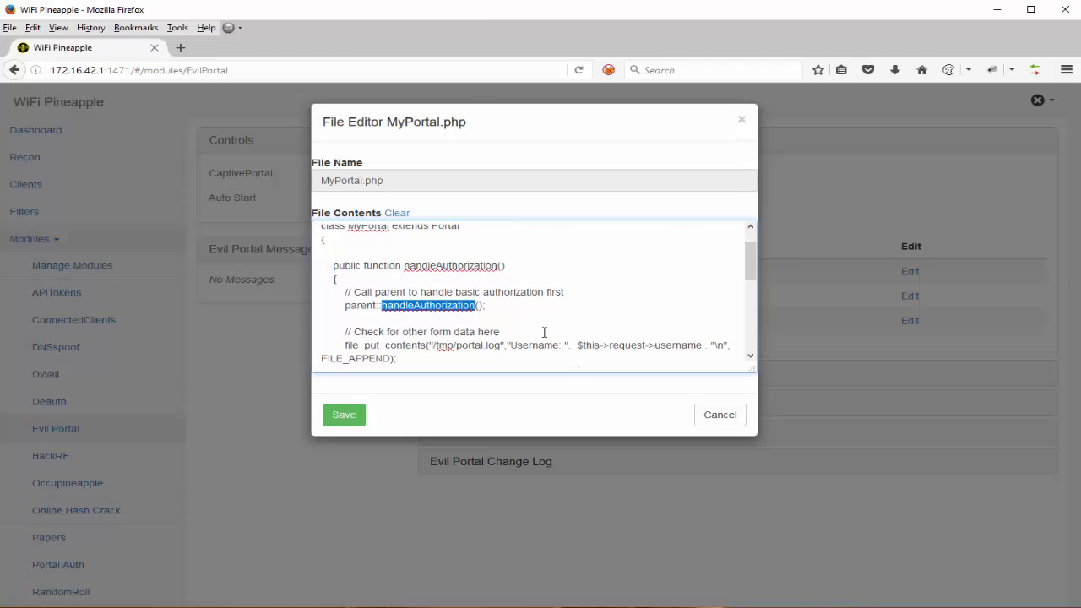
Step: Review the file_put_contents lines writing credentials to /tmp/portal.log, then close the editor
scroll("down", 3)
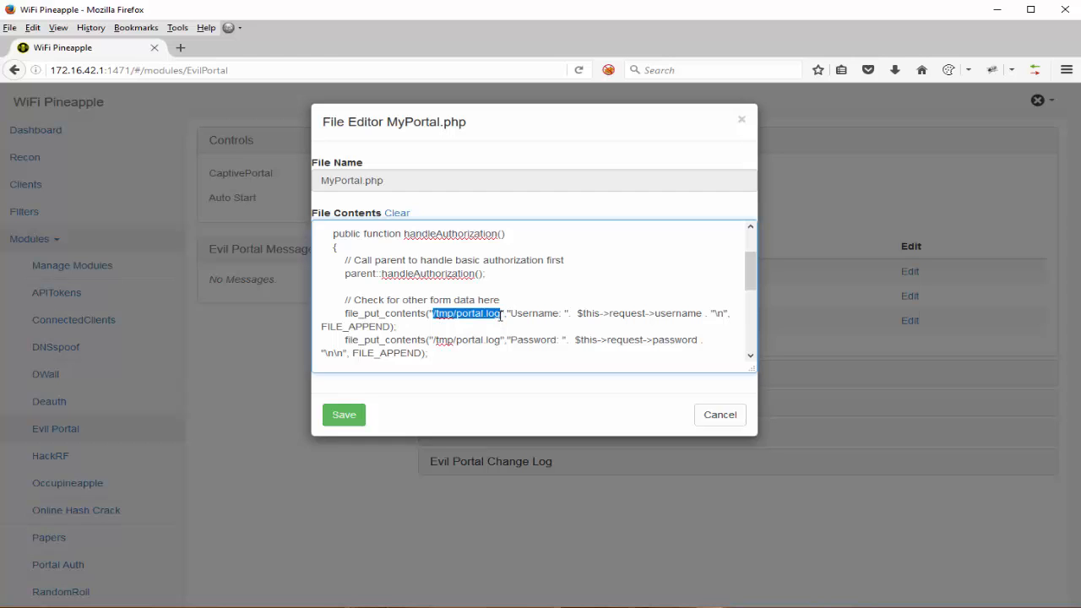
left_click(487, 316)
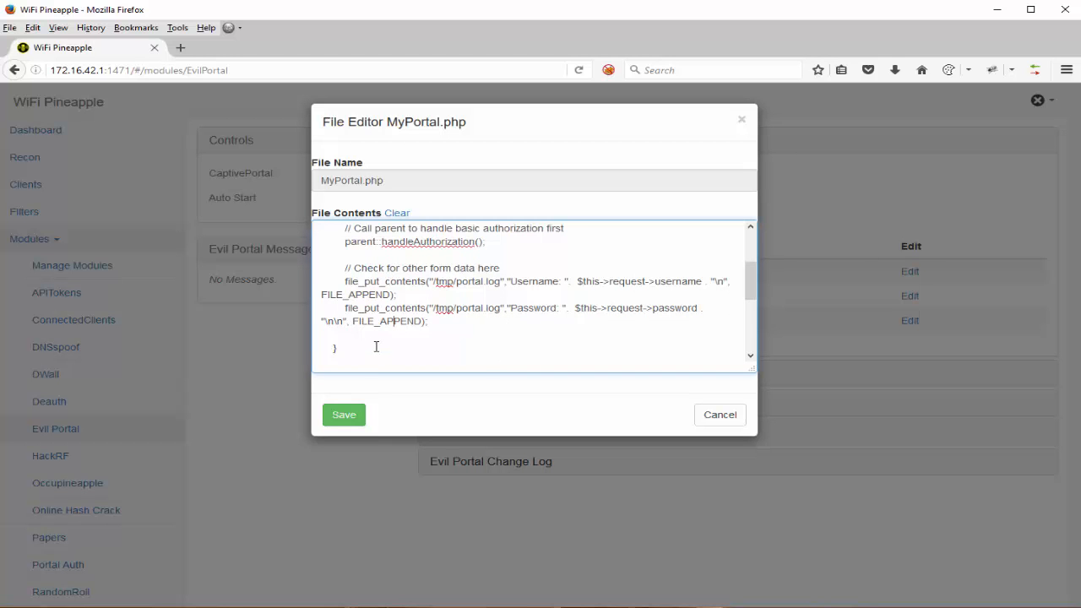
left_click(720, 416)
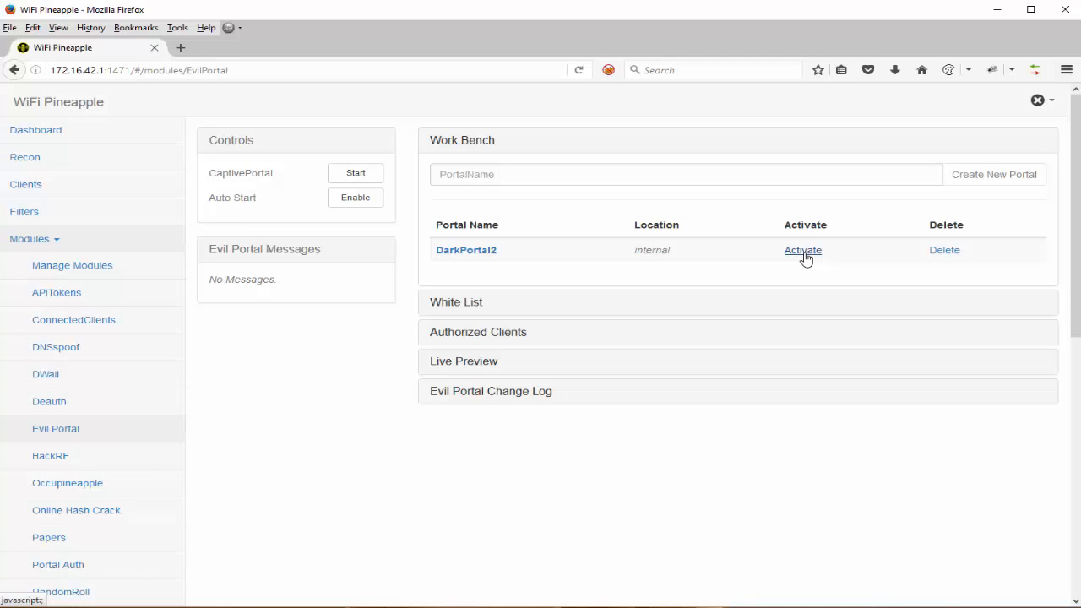
Step: Activate DarkPortal2 and start the CaptivePortal service
left_click(803, 249)
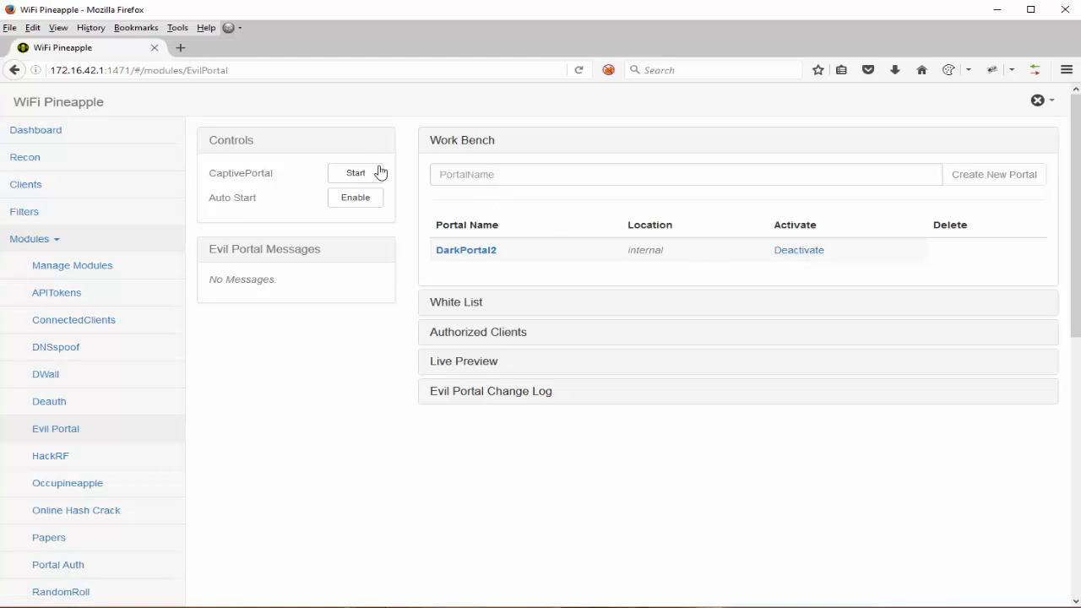
left_click(355, 172)
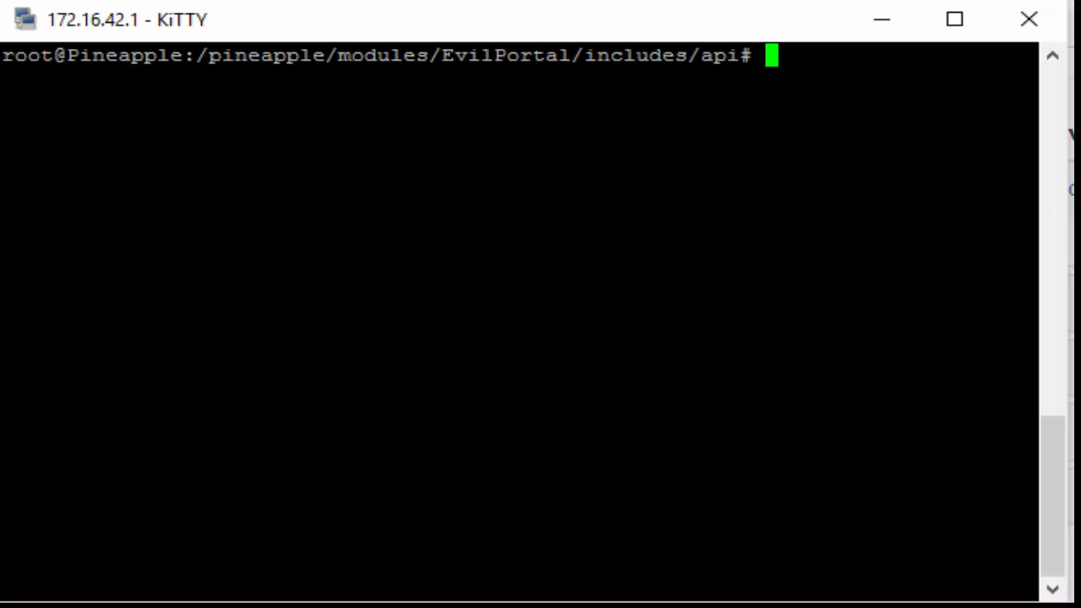
Step: List the portal symlinks under /www with ls -al and change into the DarkPortal2 folder
type("cd /")
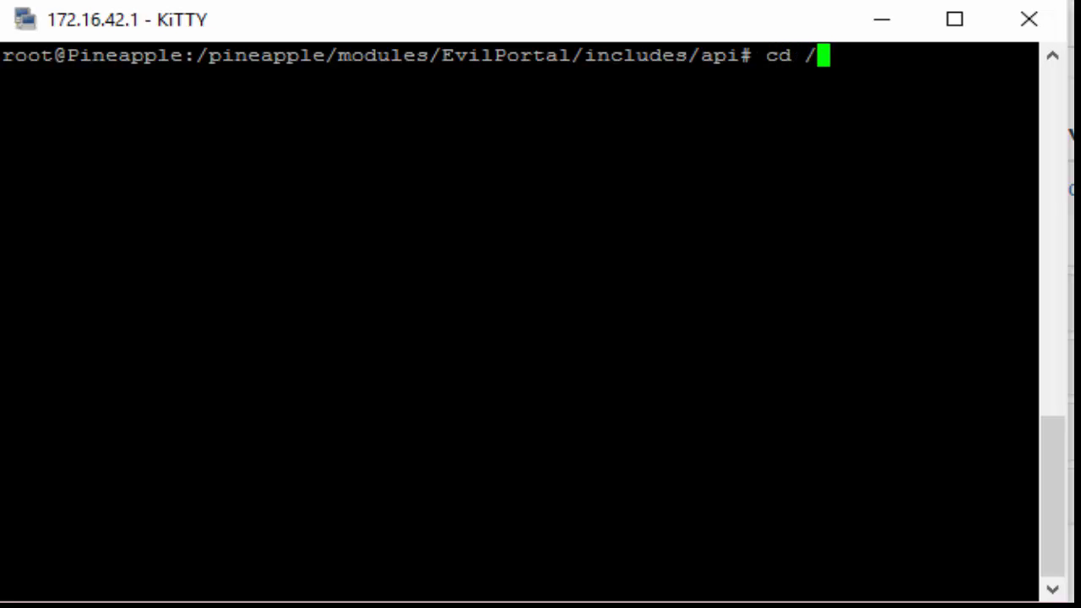
type("www")
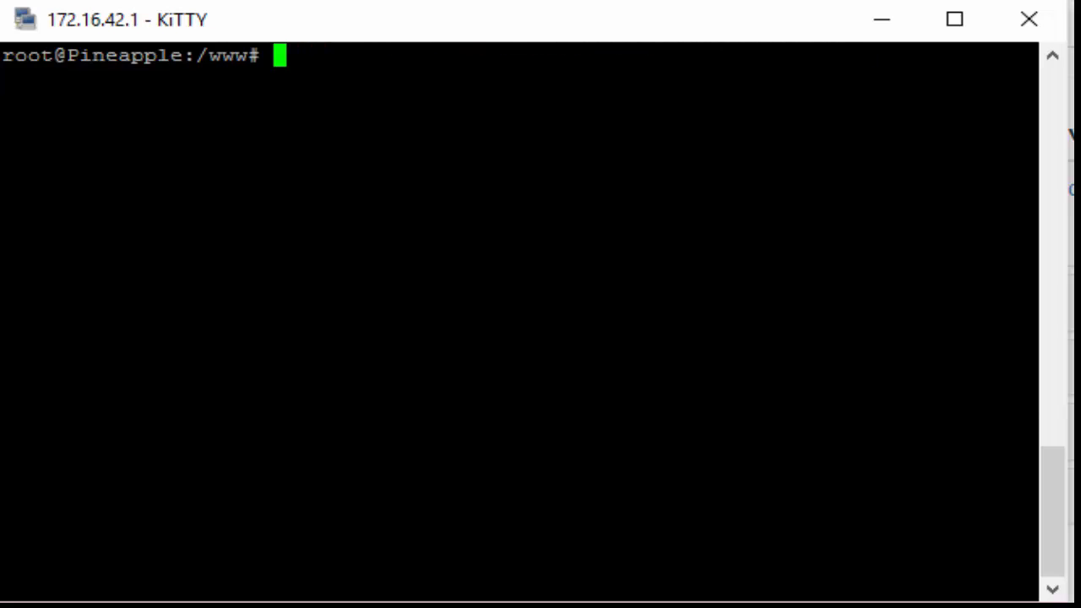
type("ls")
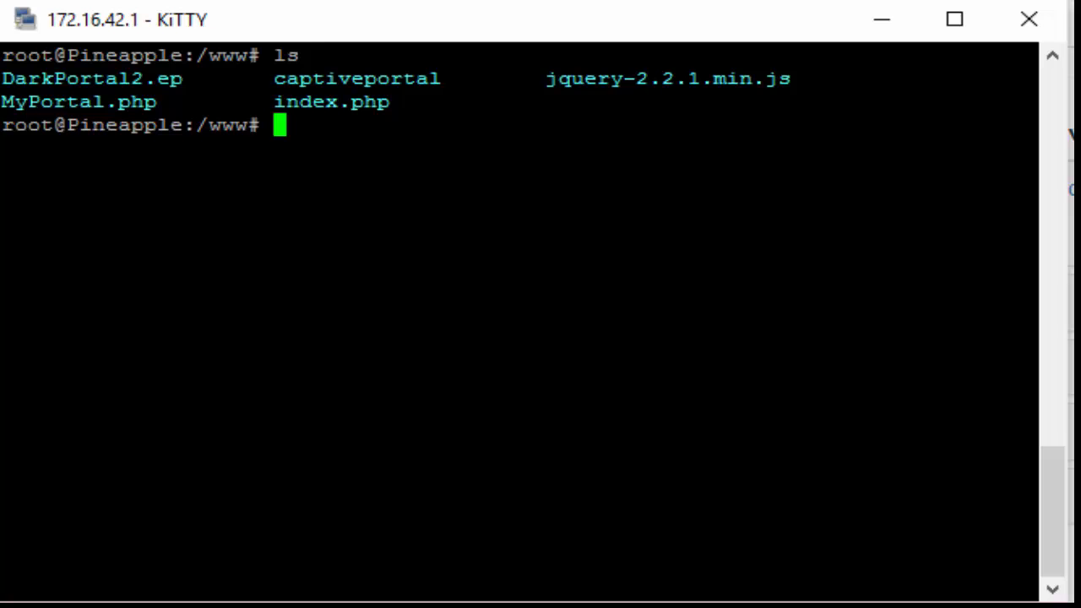
type("ls -al")
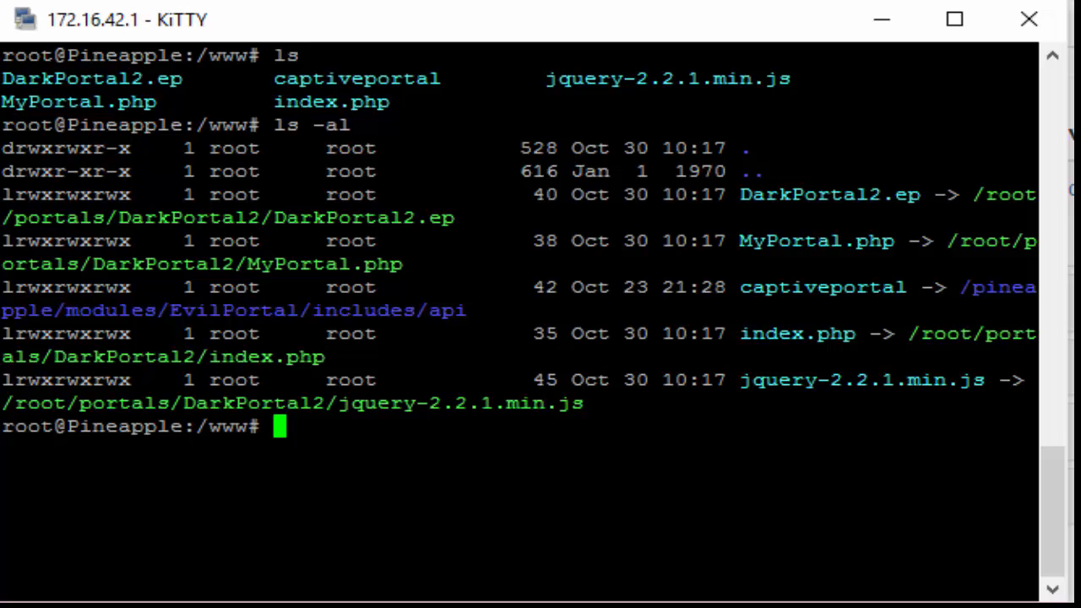
type("cd")
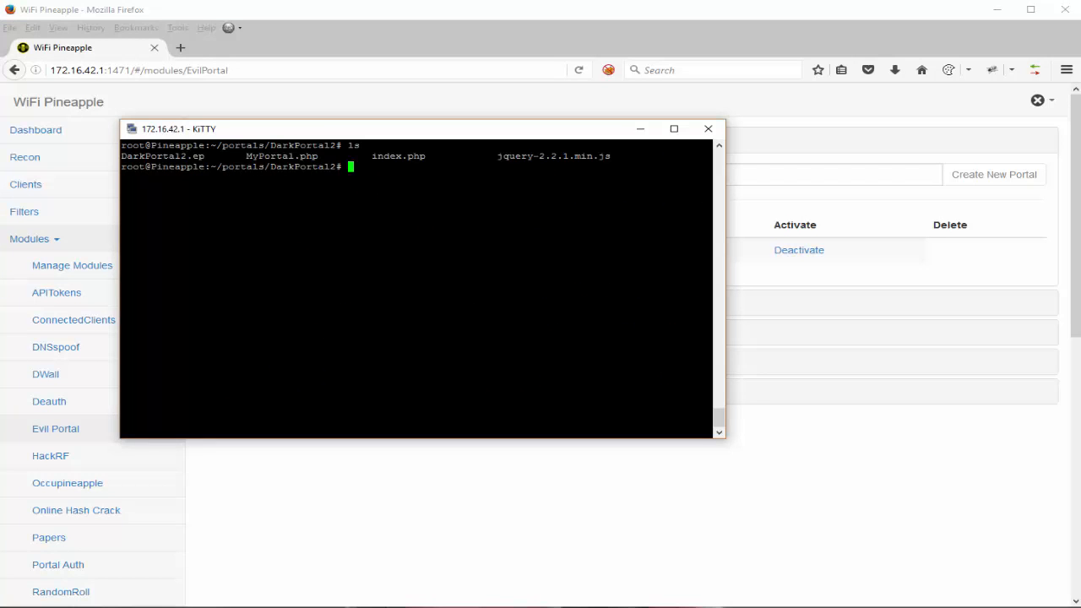
Step: Create an empty /tmp/portal.log with touch and follow it live with tail -f
type("touch /tm")
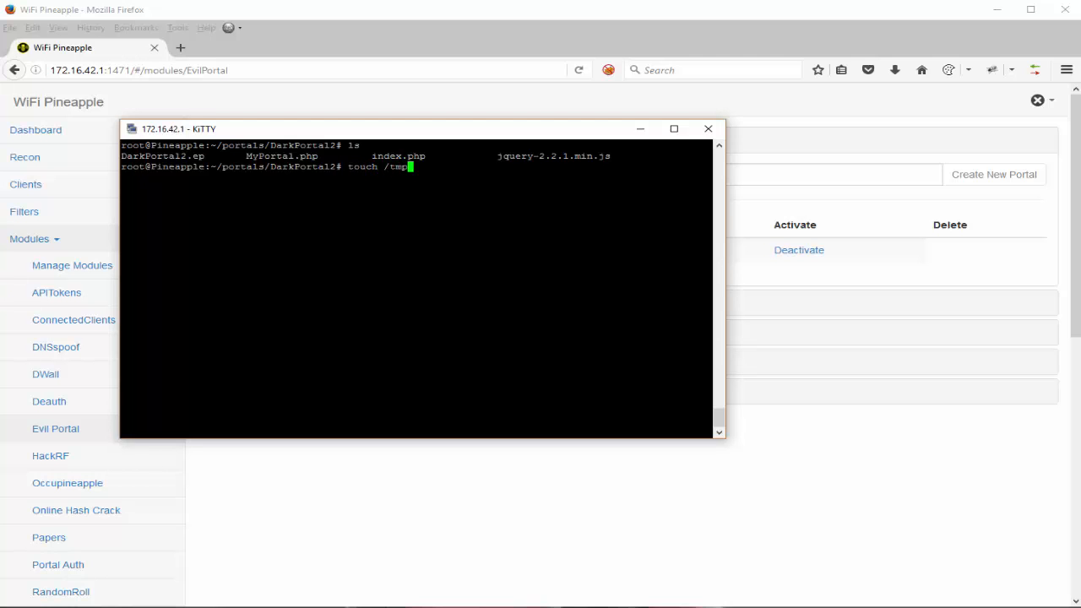
type("porta")
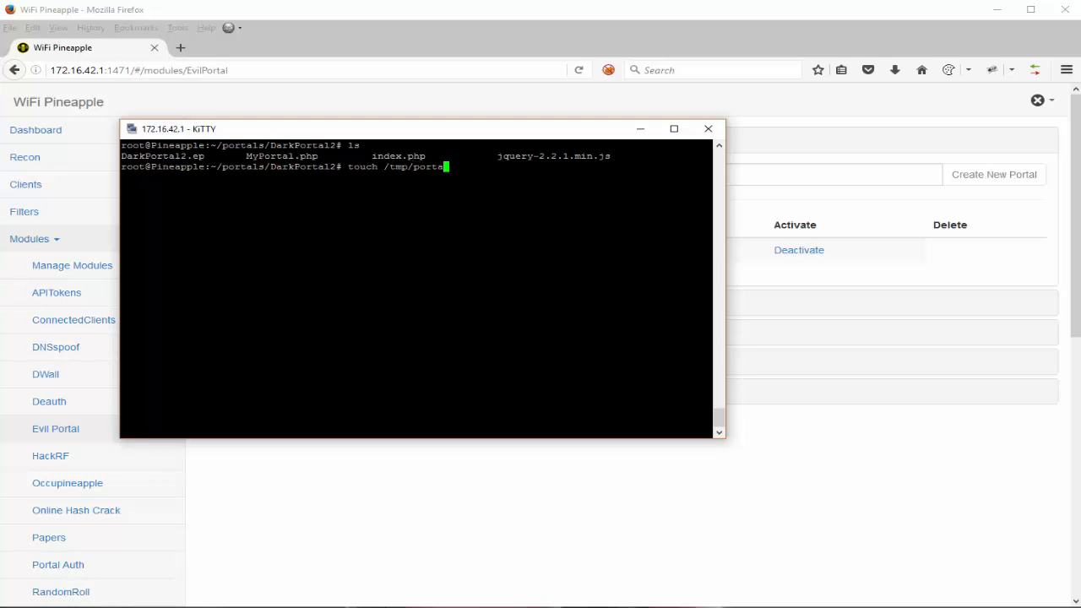
type("l.log")
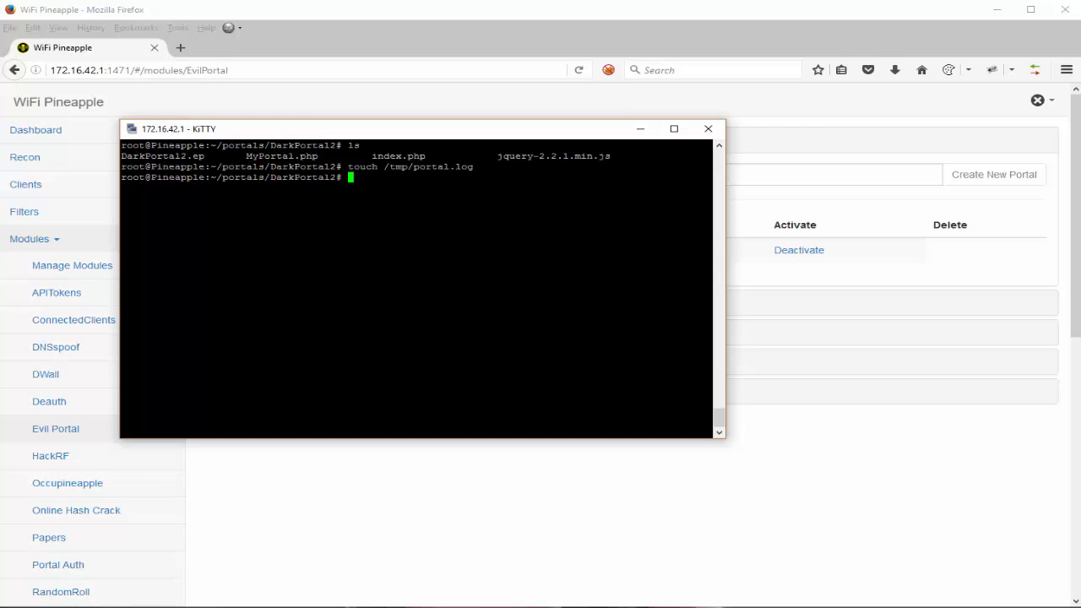
type("tail -f /tmp/portal.log")
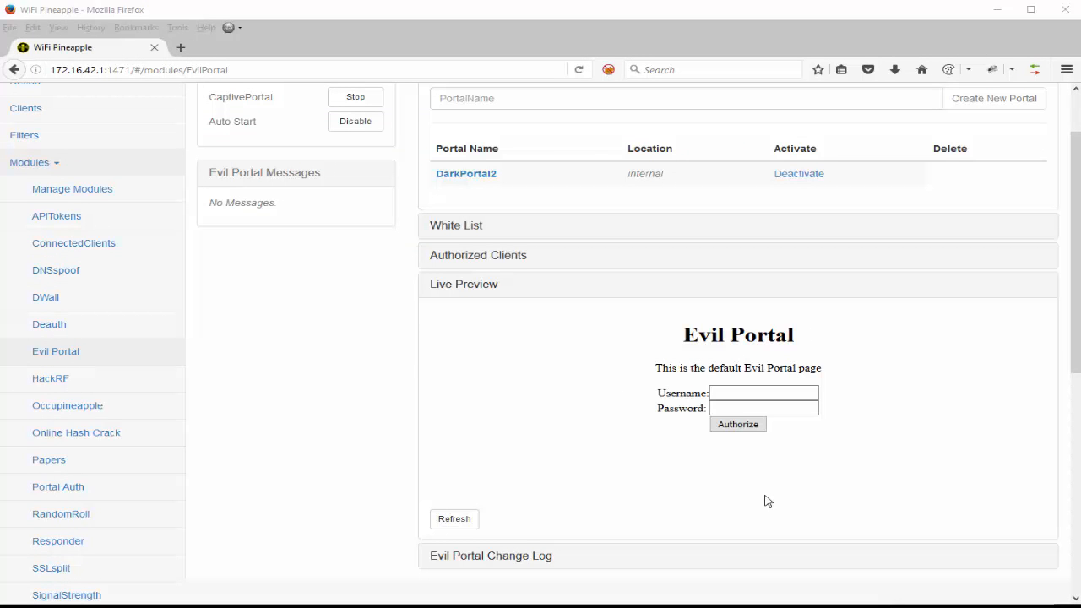
Step: Enter test credentials in the Live Preview form and check the captured entry in the tail output
left_click(764, 391)
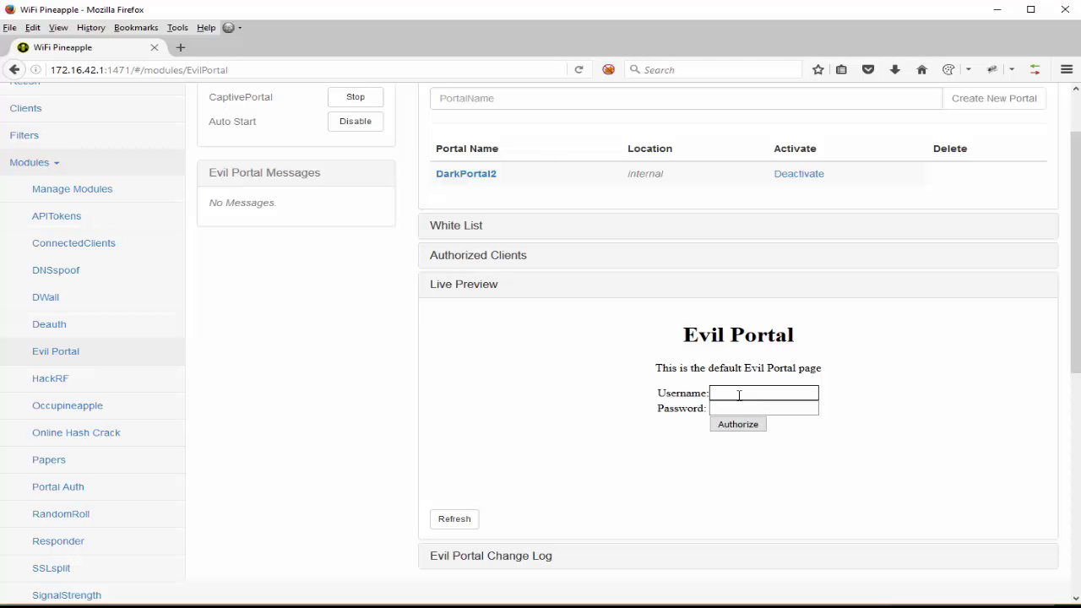
type("su")
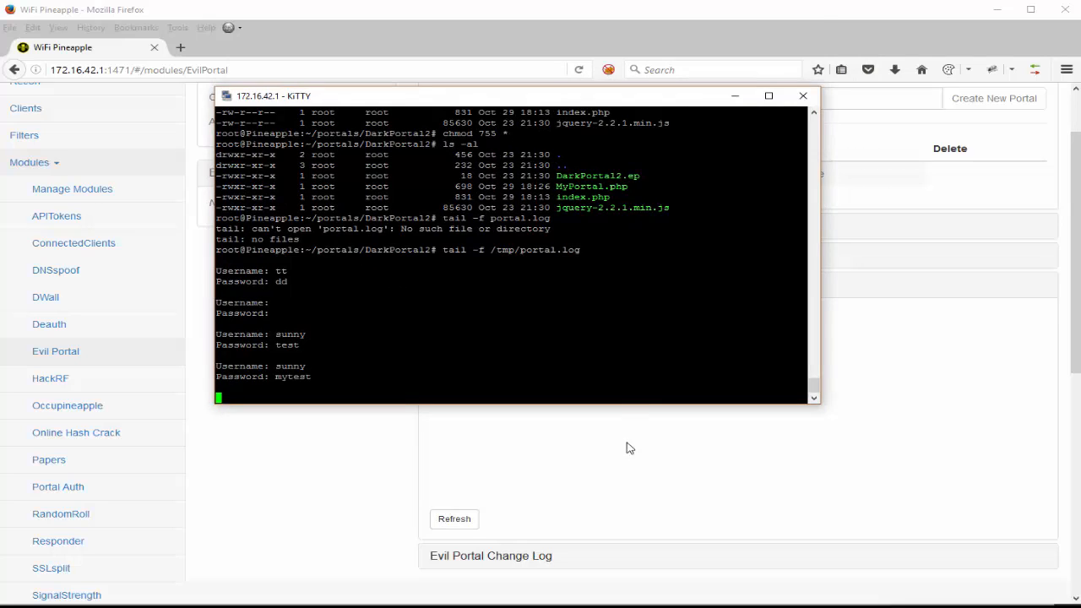
left_click(803, 95)
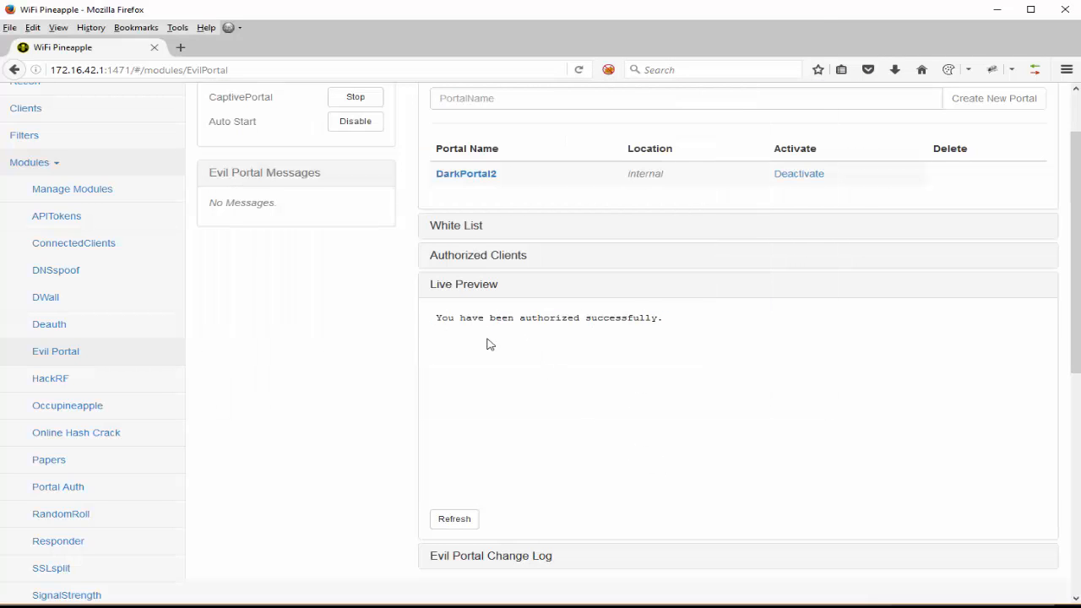
mouse_move(583, 385)
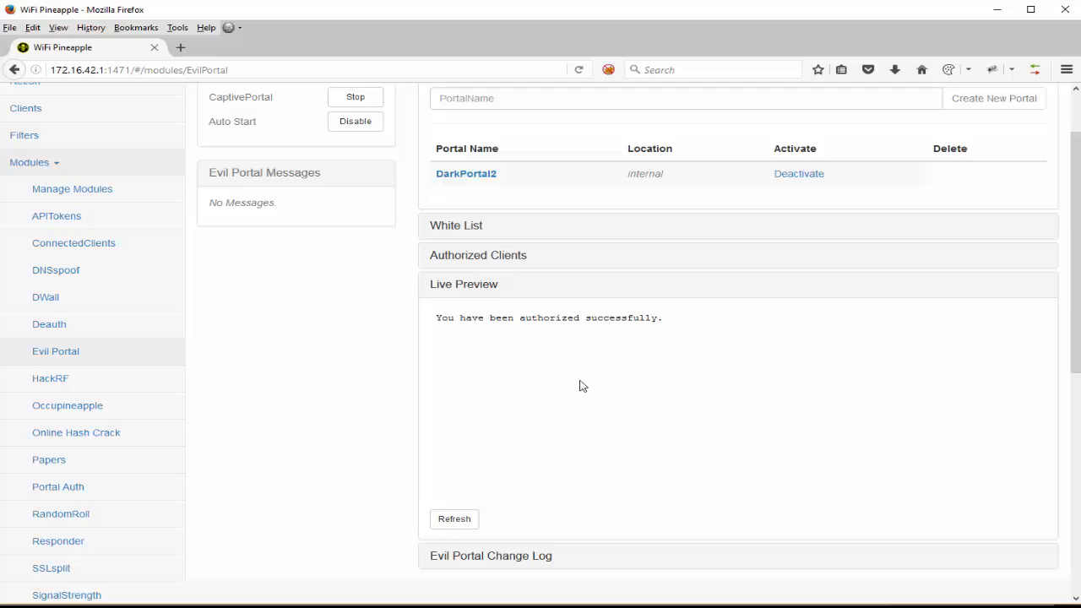
left_click(478, 255)
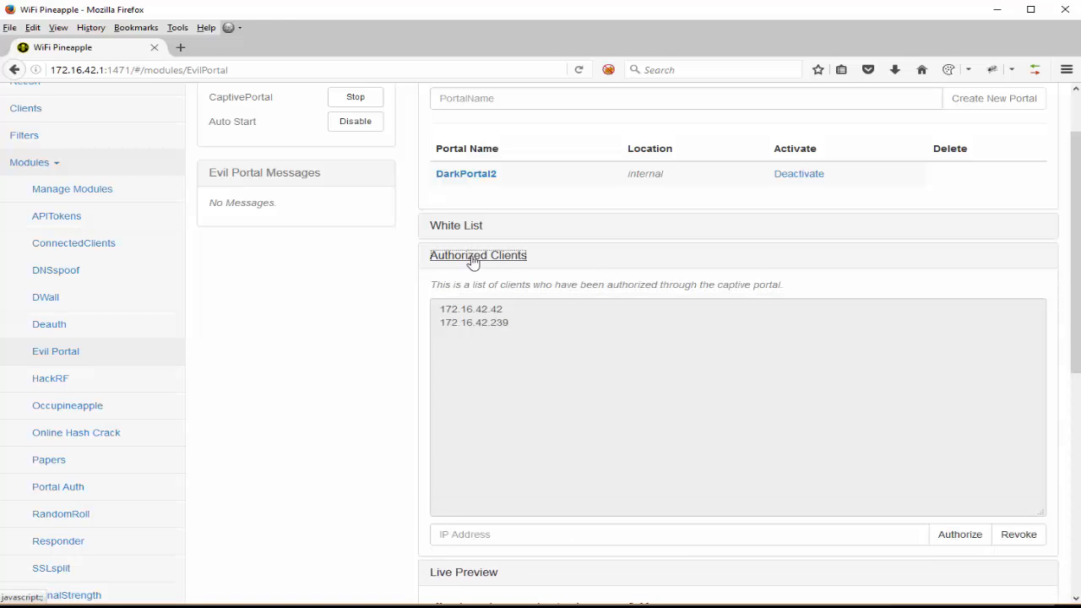
left_click(473, 311)
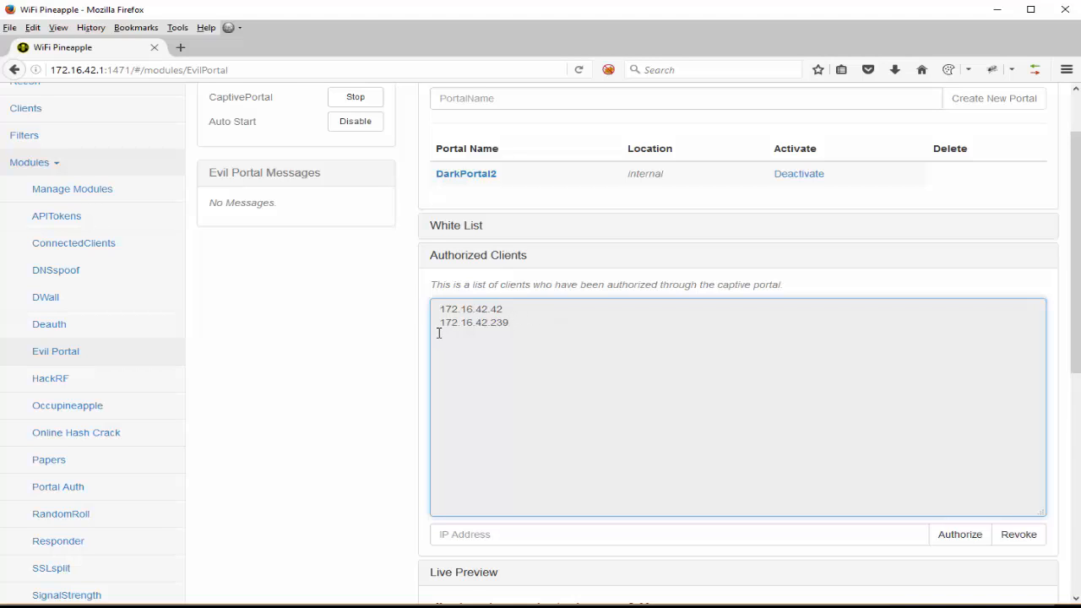
double_click(473, 323)
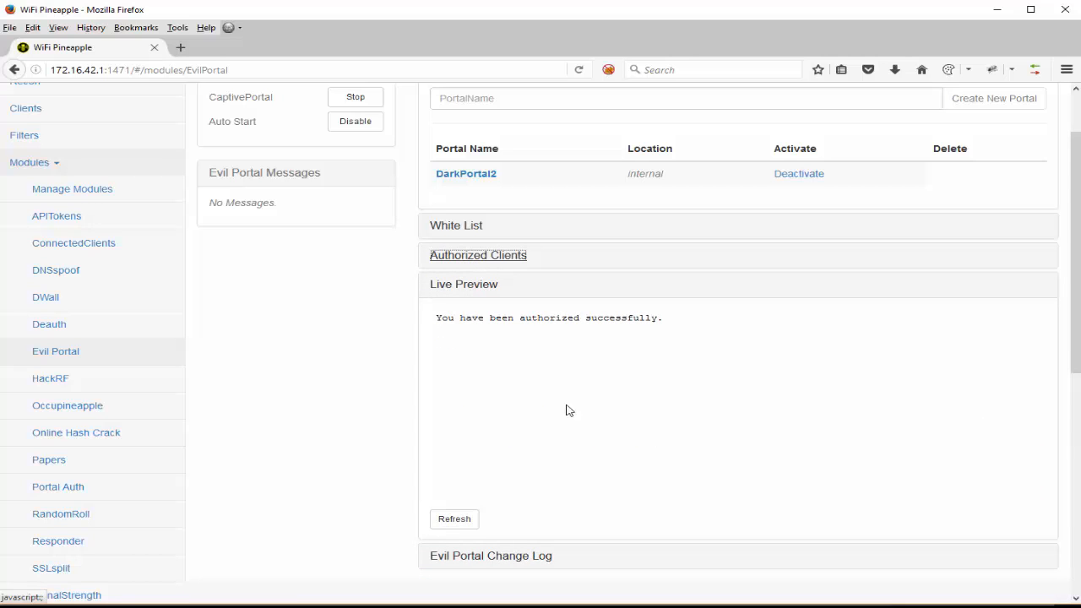
mouse_move(720, 453)
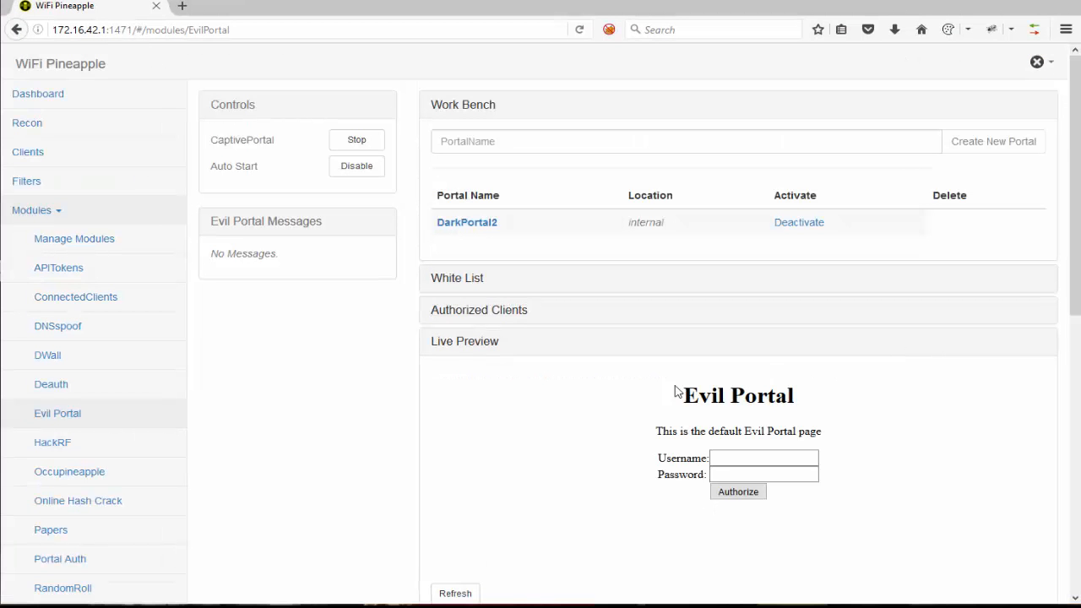
mouse_move(574, 389)
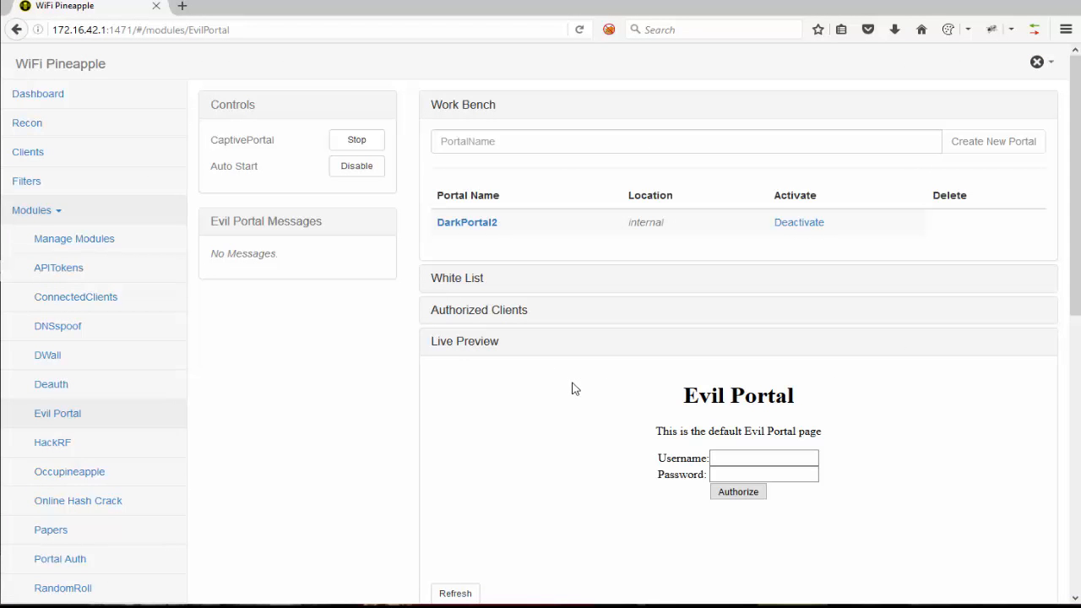
mouse_move(97, 338)
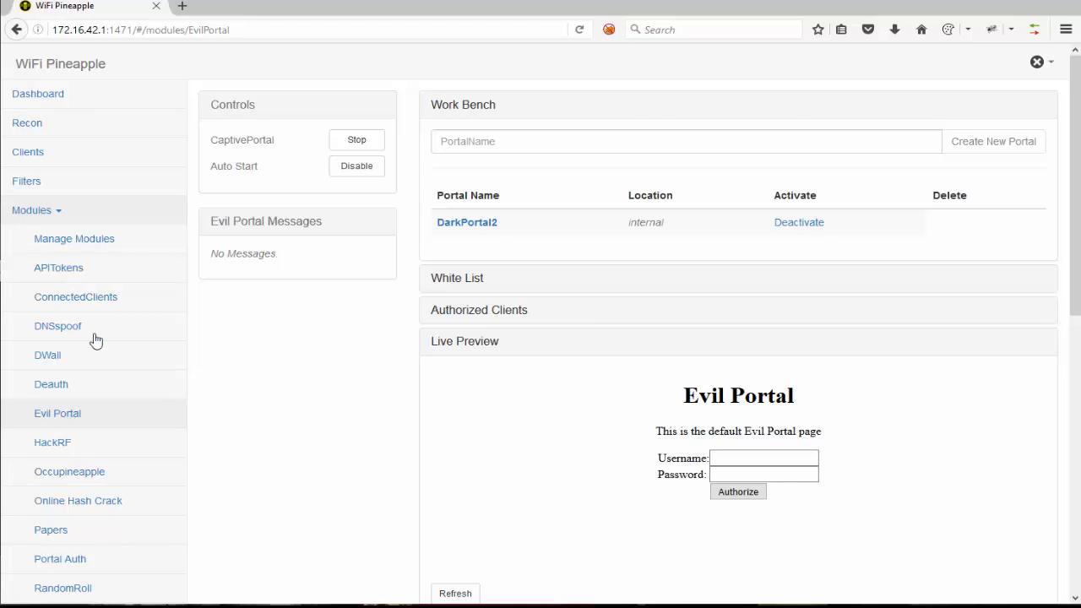
Step: Review the connected iPad on the Clients page, then return to the Evil Portal module
left_click(27, 152)
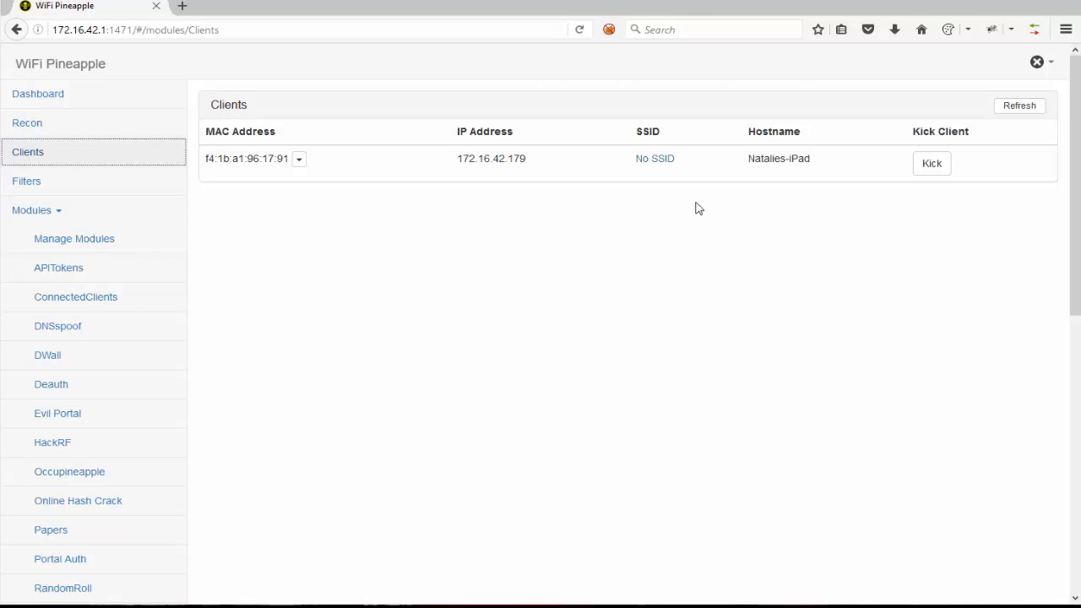
double_click(779, 159)
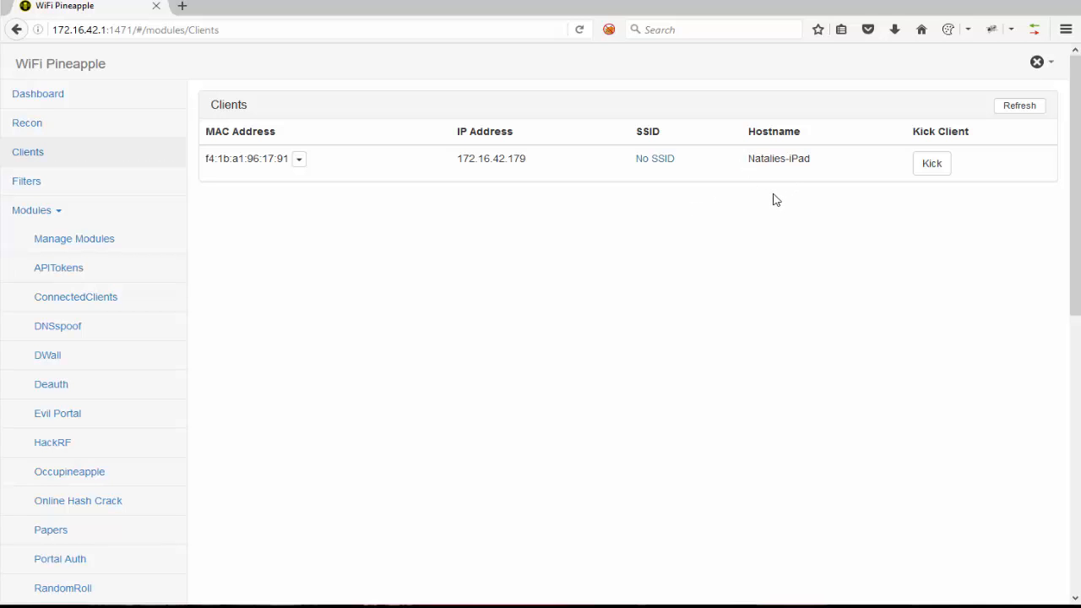
mouse_move(699, 226)
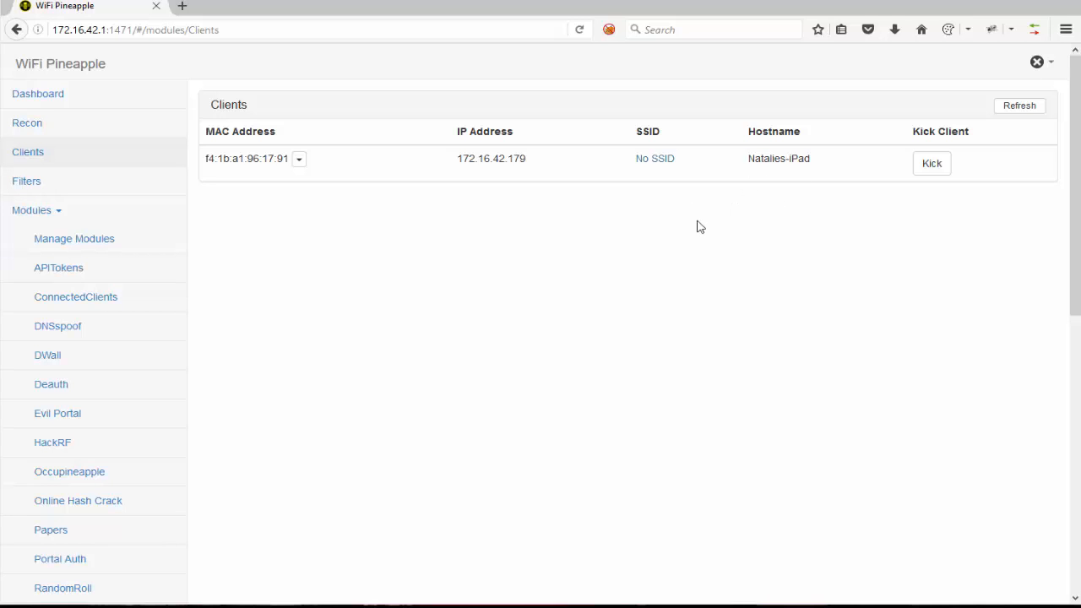
mouse_move(279, 283)
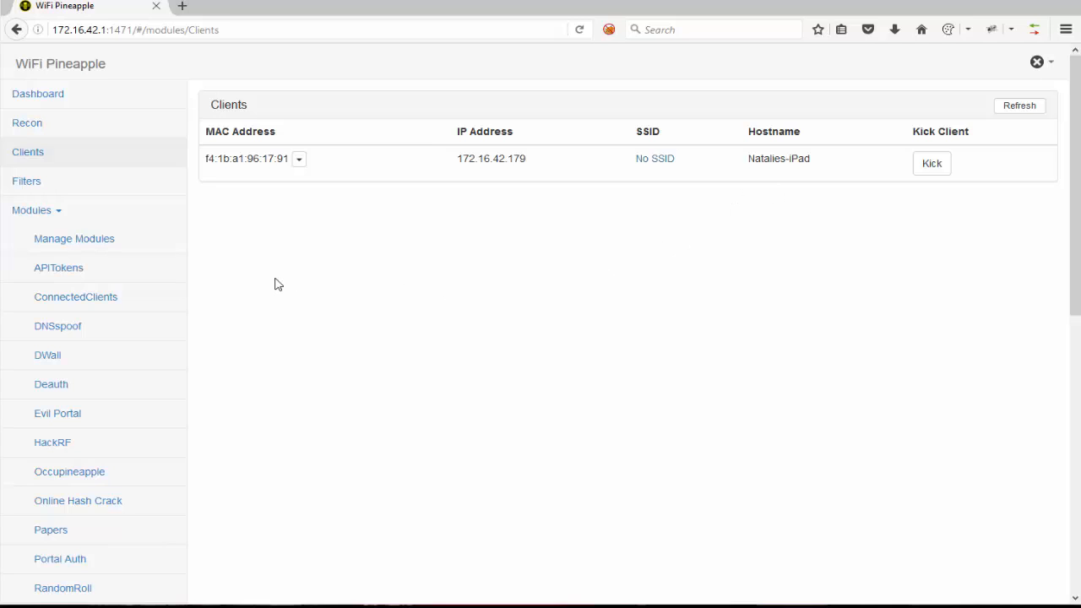
left_click(57, 412)
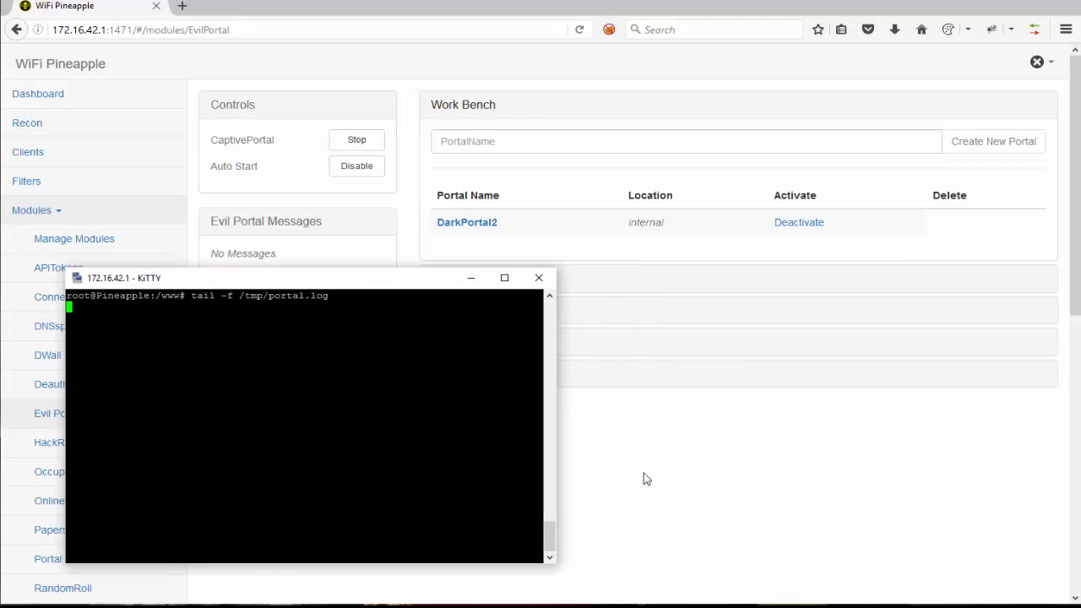
left_click(539, 277)
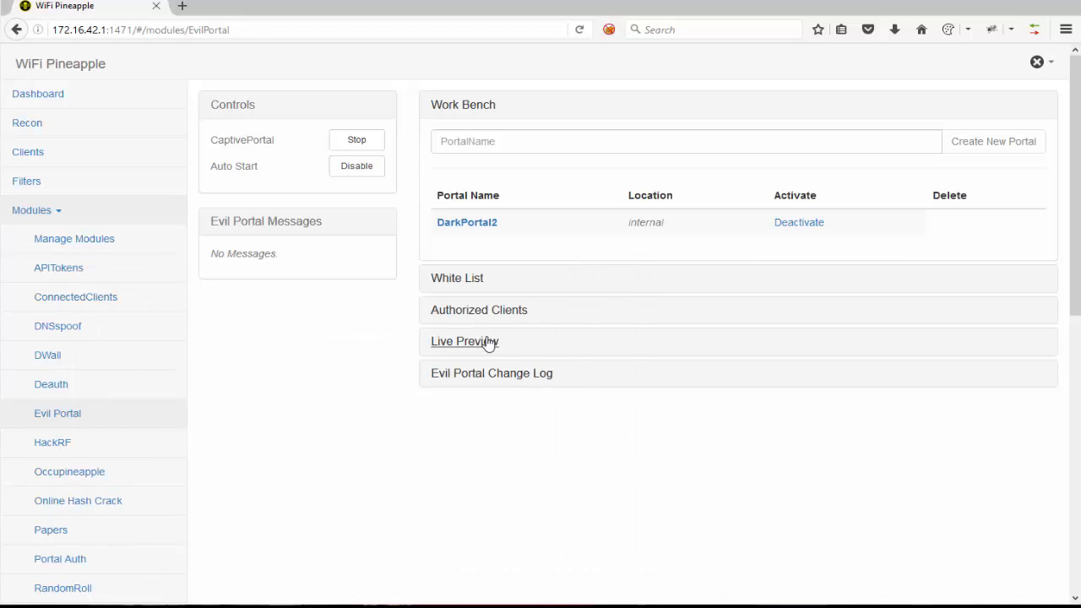
left_click(463, 342)
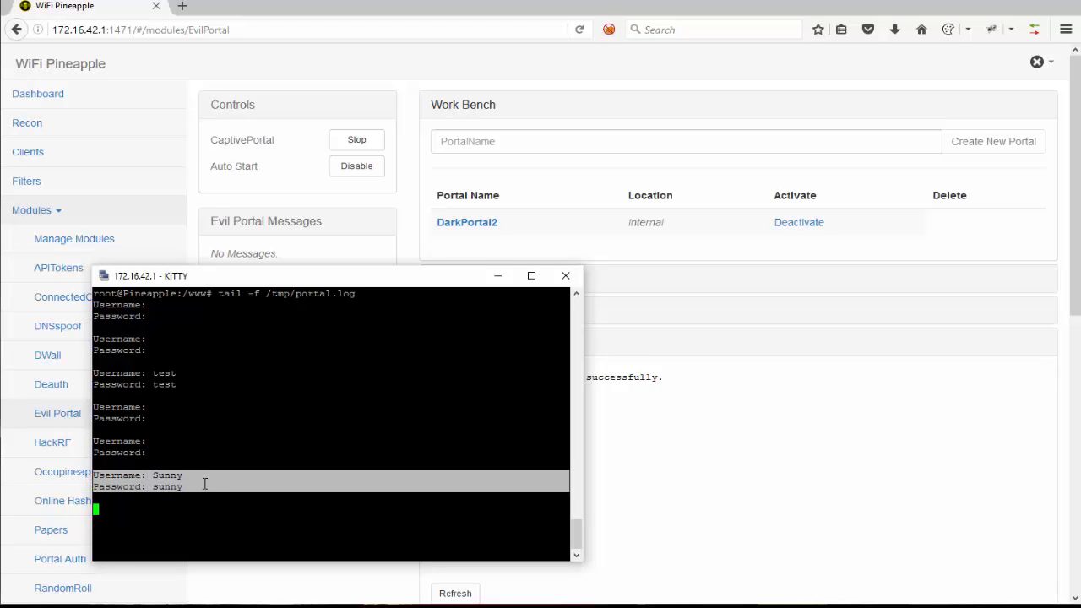
mouse_move(250, 486)
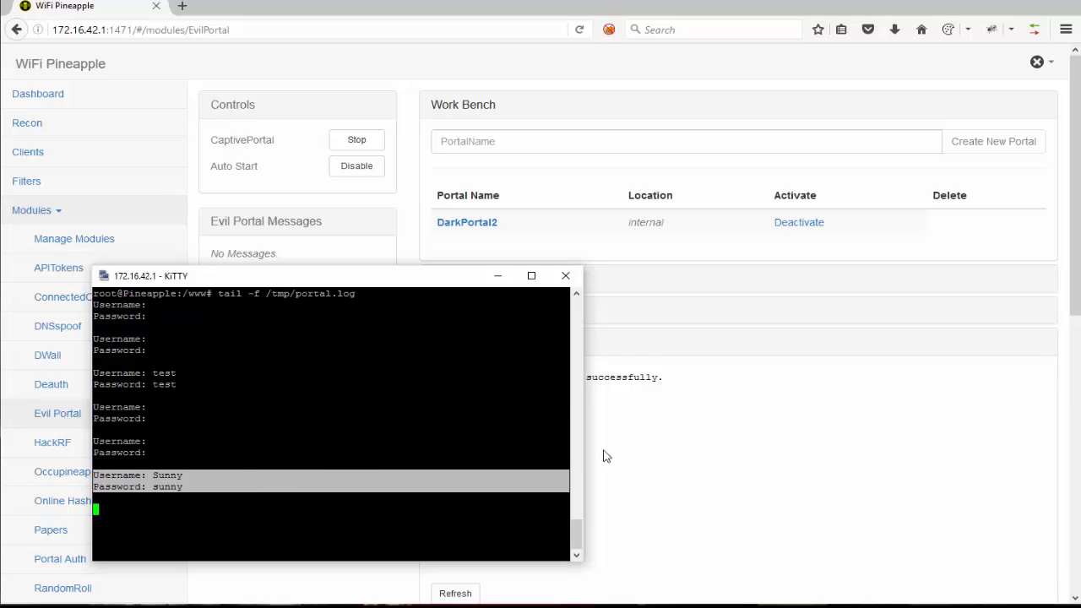
mouse_move(669, 459)
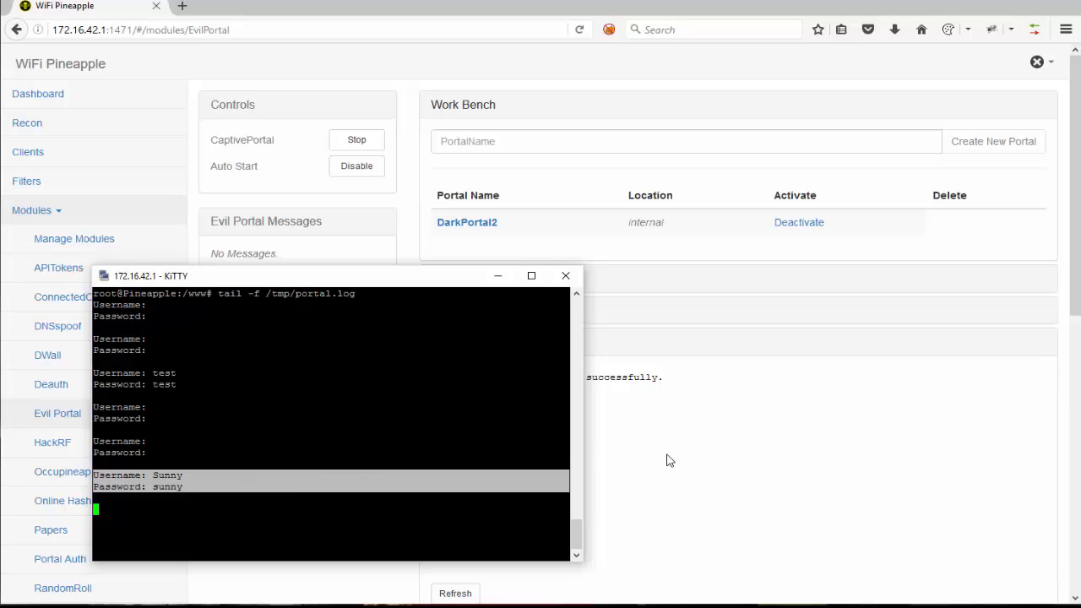
left_click(564, 275)
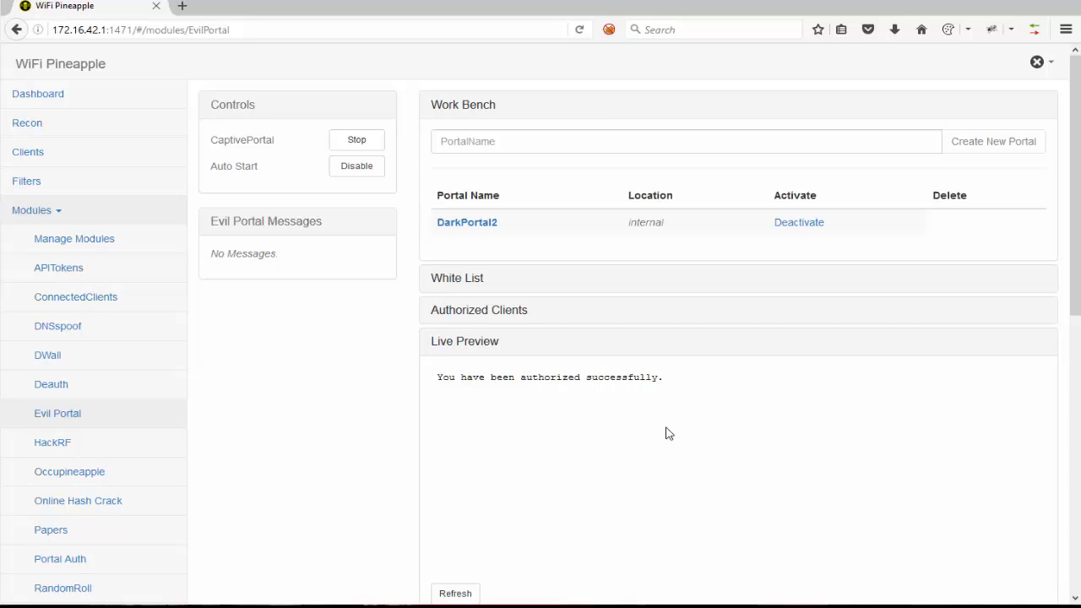
mouse_move(439, 381)
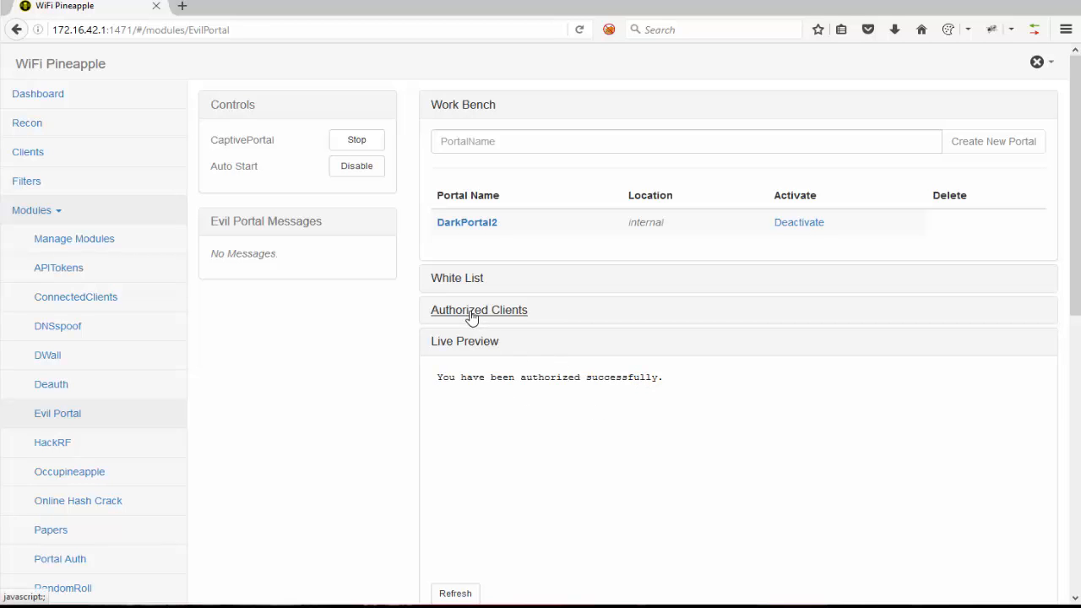
Step: Compare the authorized client 172.16.42.179 with the connected client's address on the Clients page
left_click(478, 311)
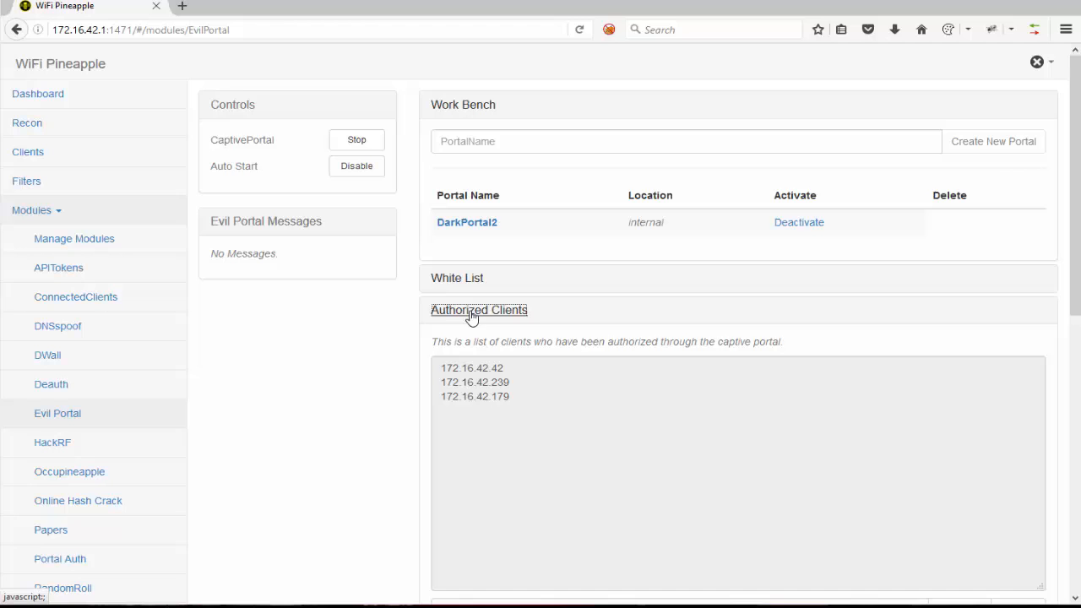
double_click(475, 396)
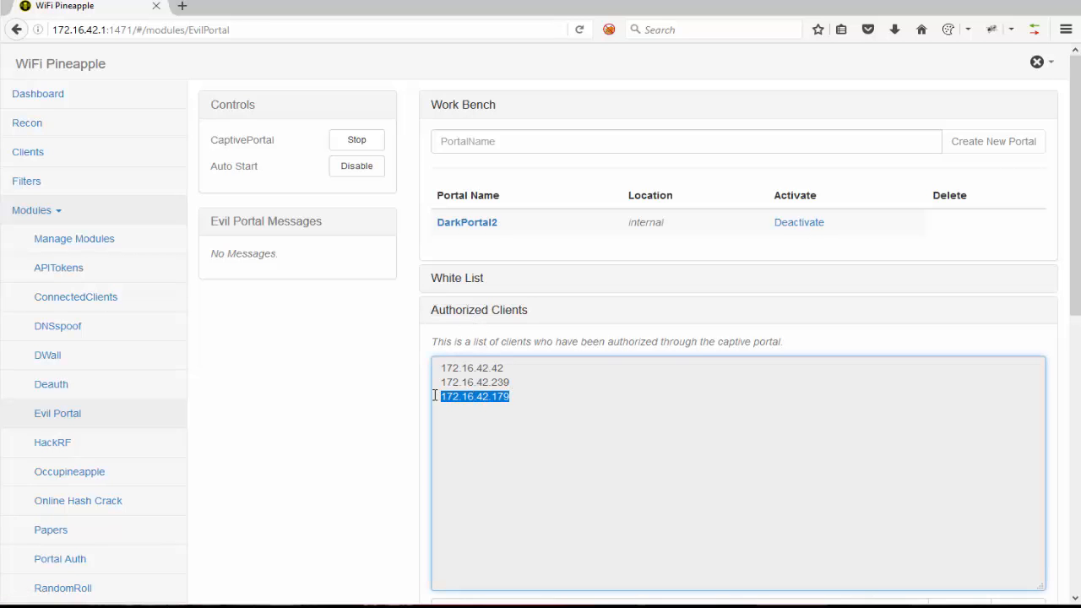
mouse_move(321, 319)
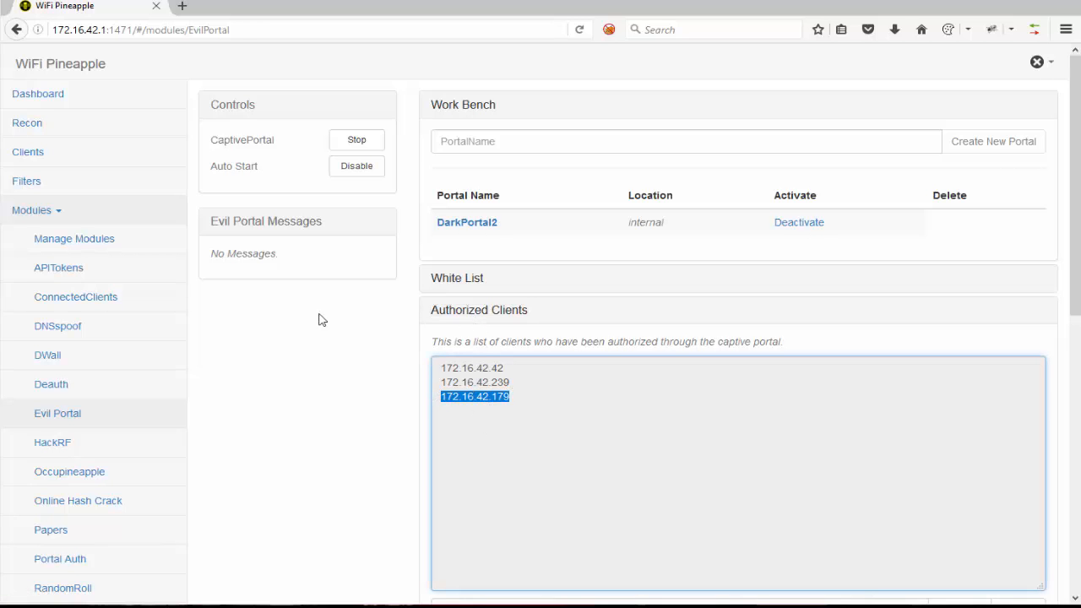
left_click(27, 152)
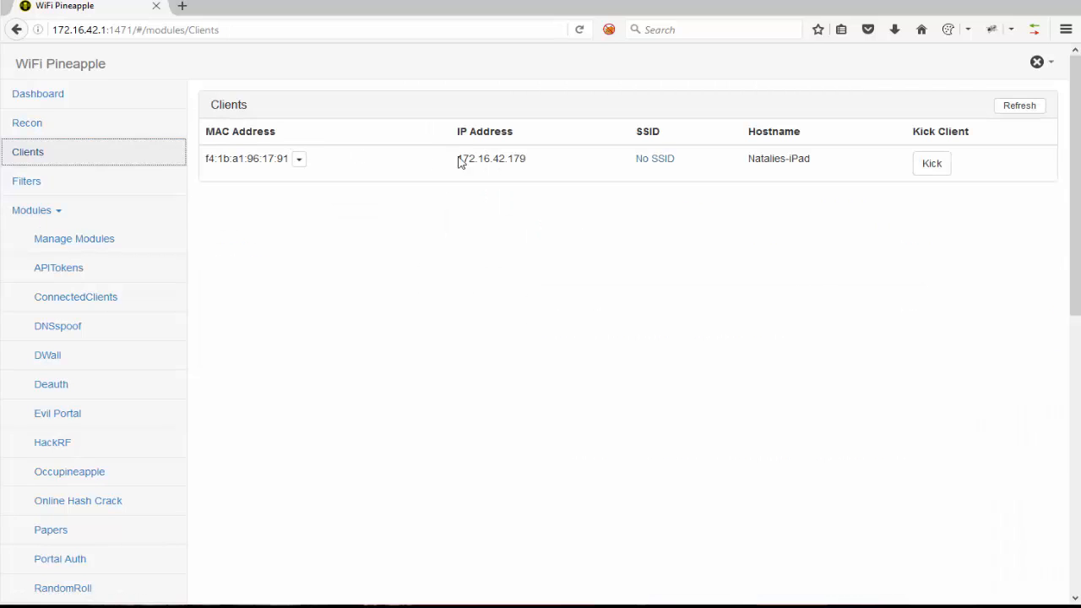
double_click(490, 158)
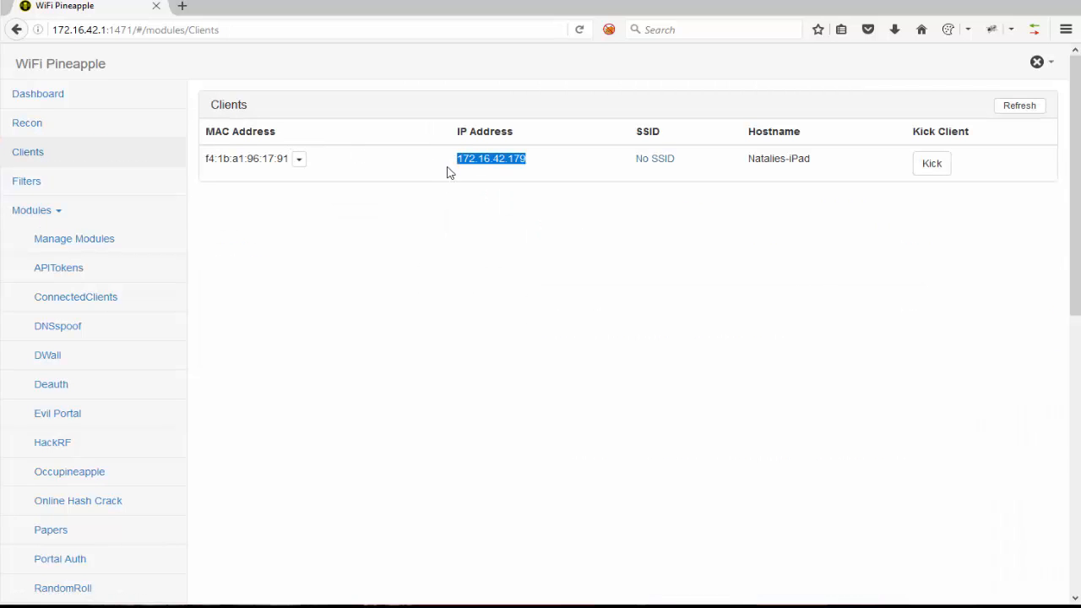
Step: Return to Evil Portal, collapse Authorized Clients and show the Live Preview login form again
left_click(57, 412)
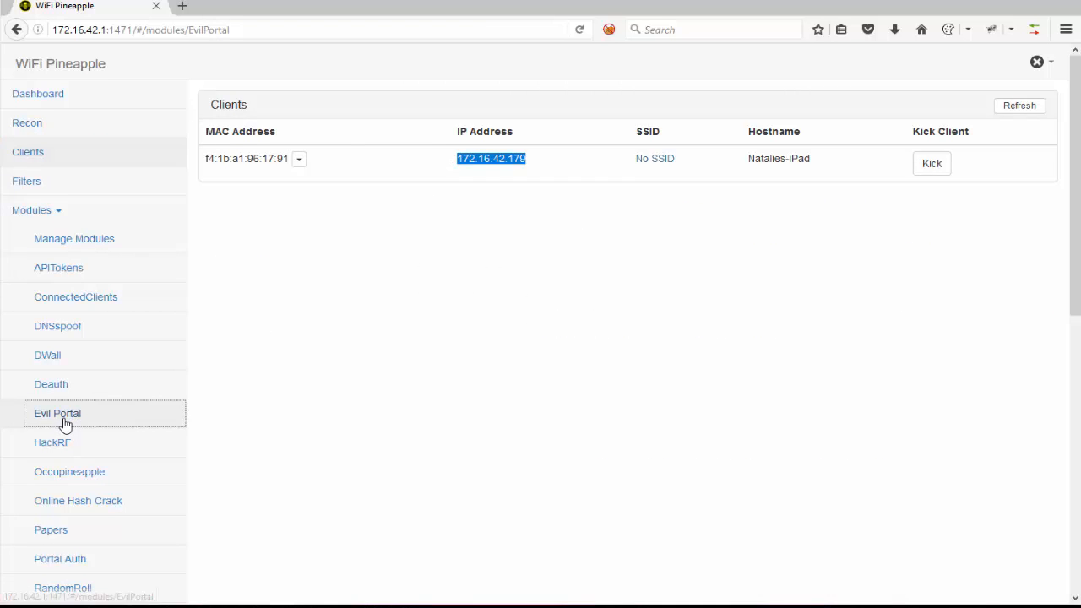
left_click(57, 413)
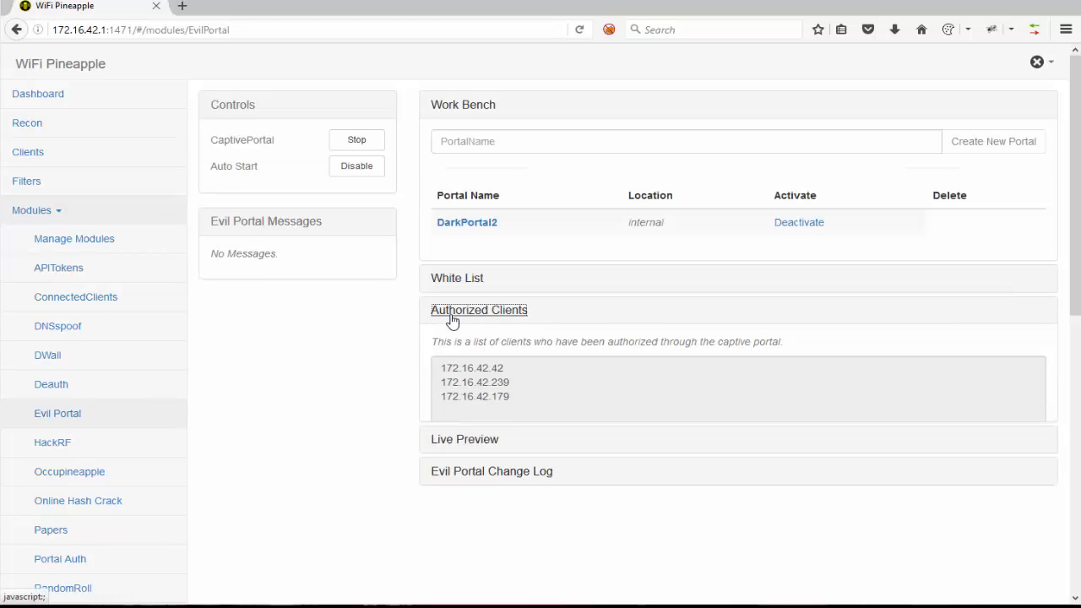
left_click(479, 311)
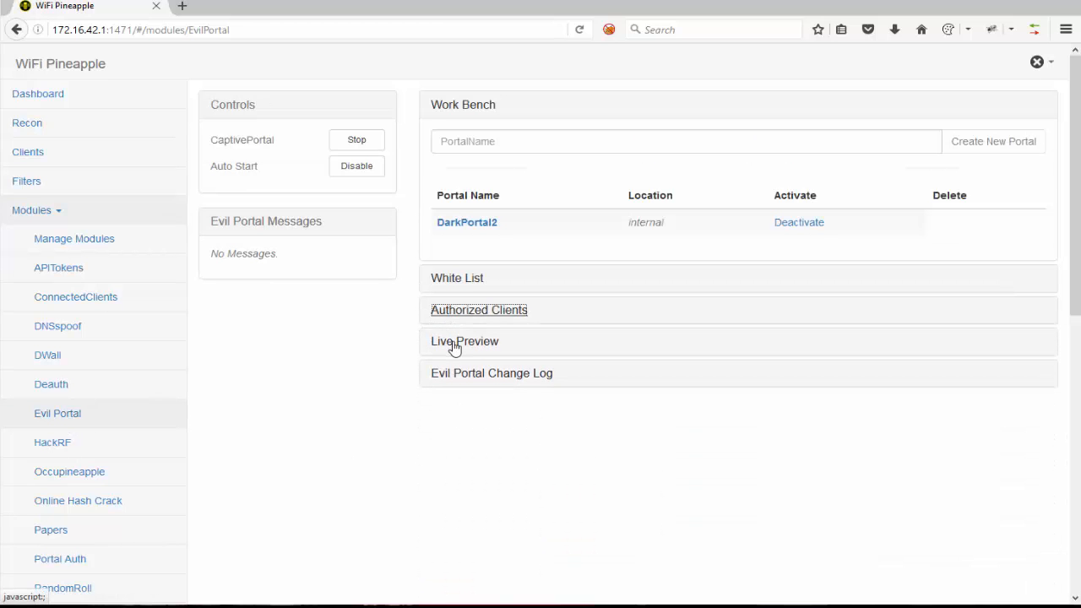
left_click(463, 341)
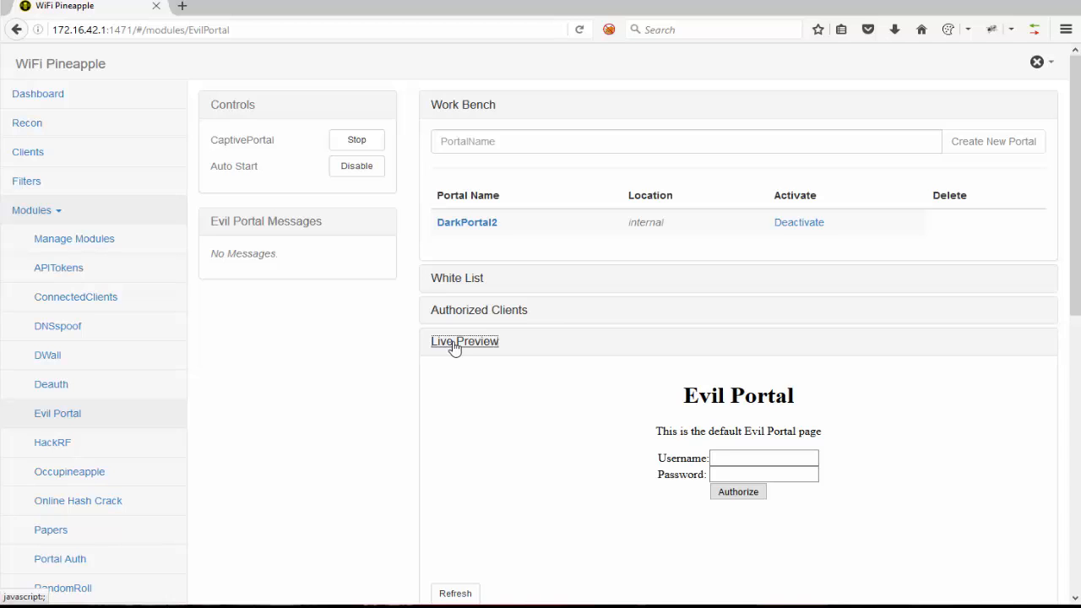